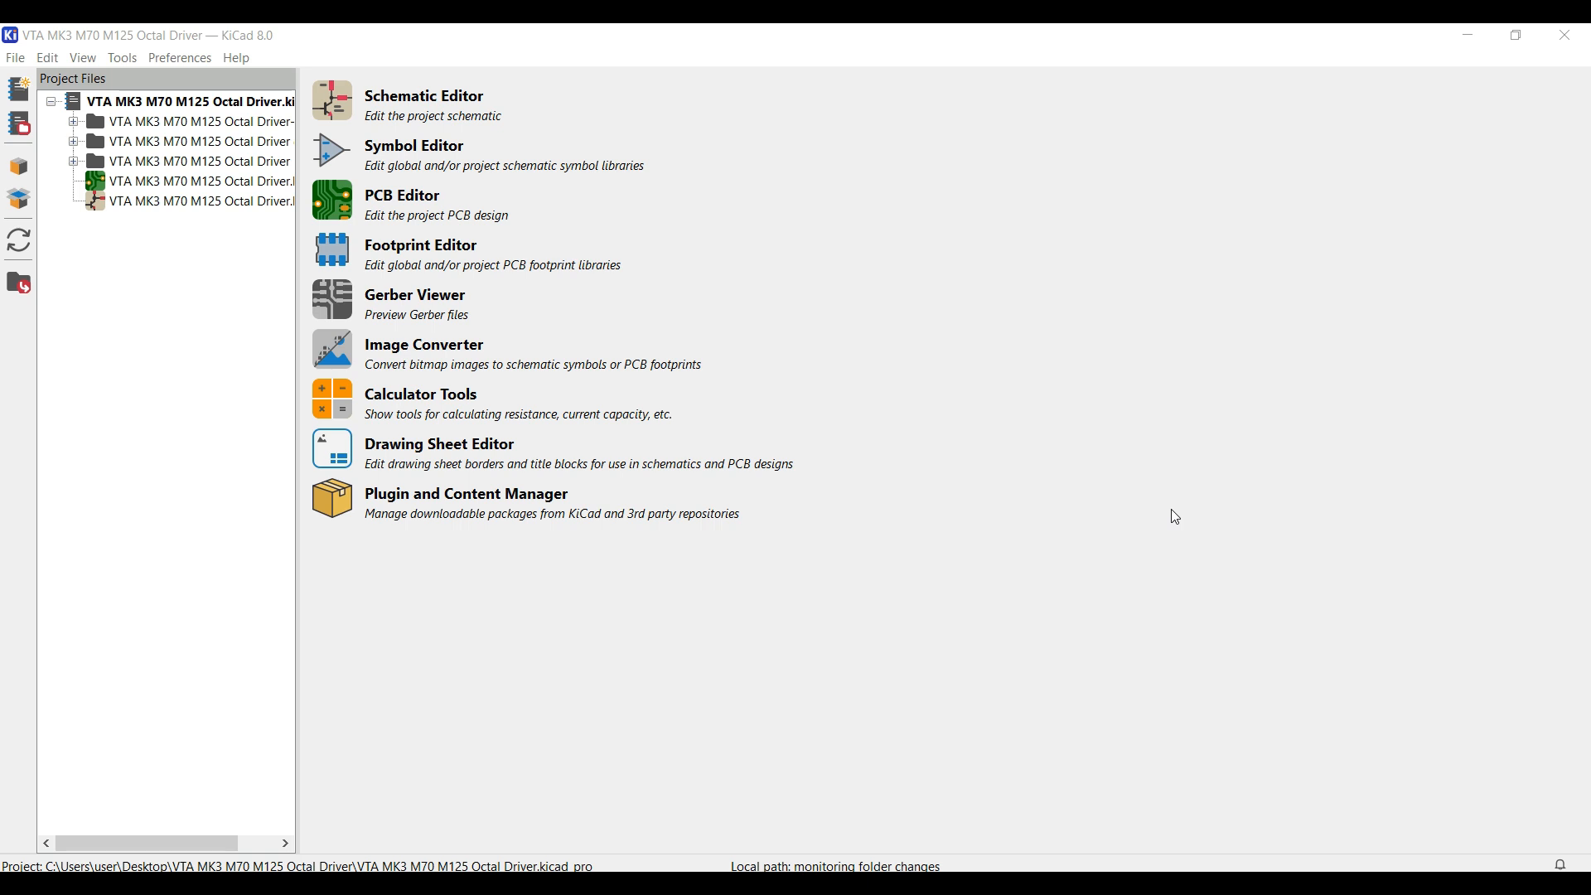
pyautogui.moveTo(718, 830)
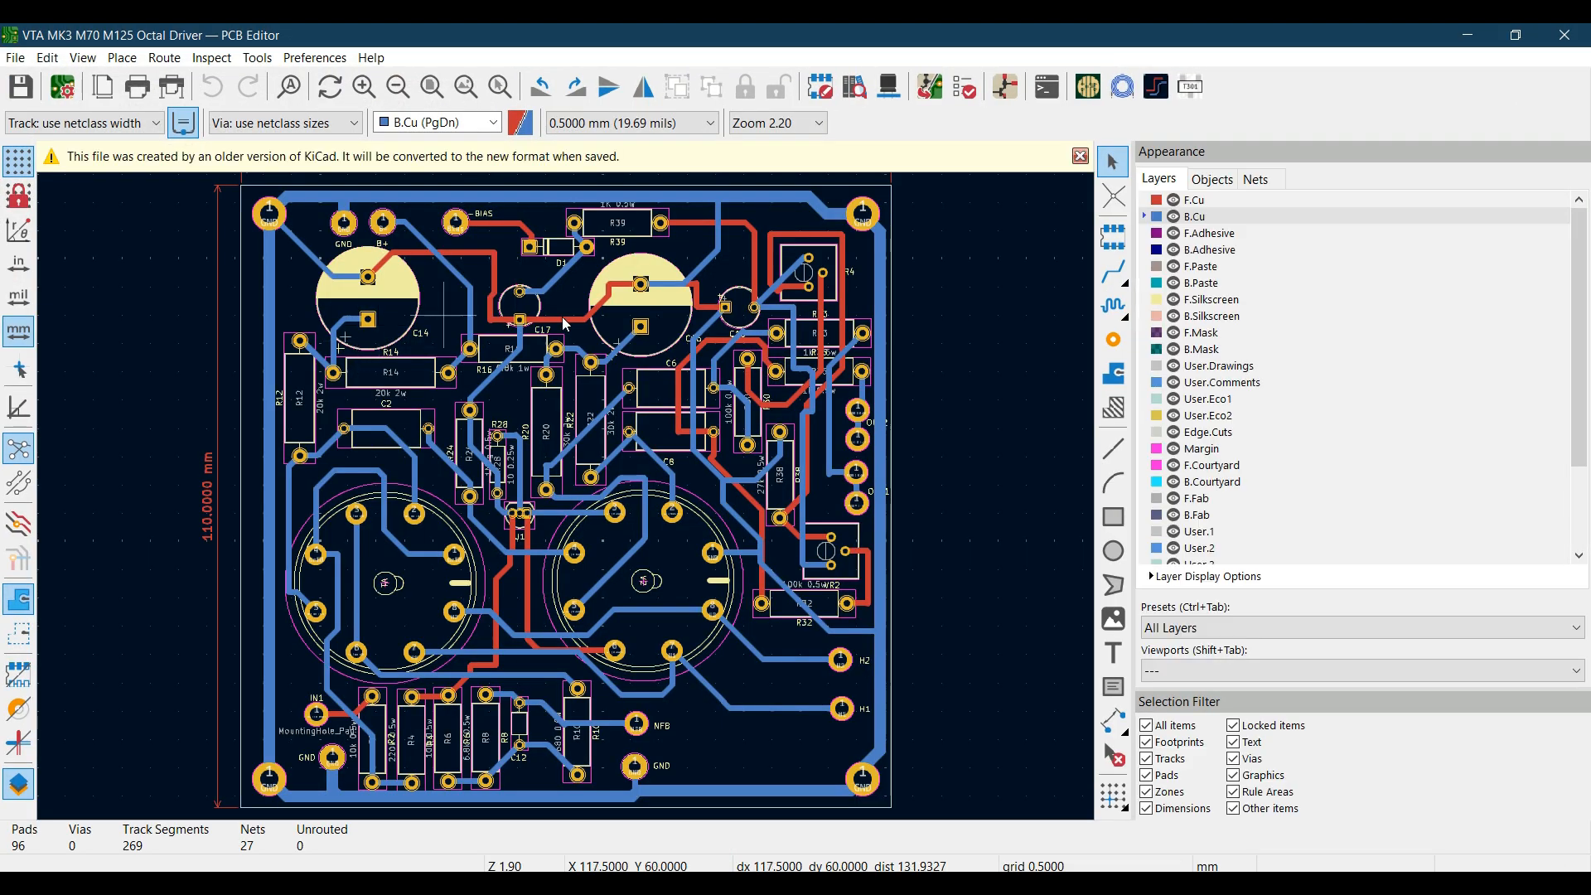
pyautogui.moveTo(746, 674)
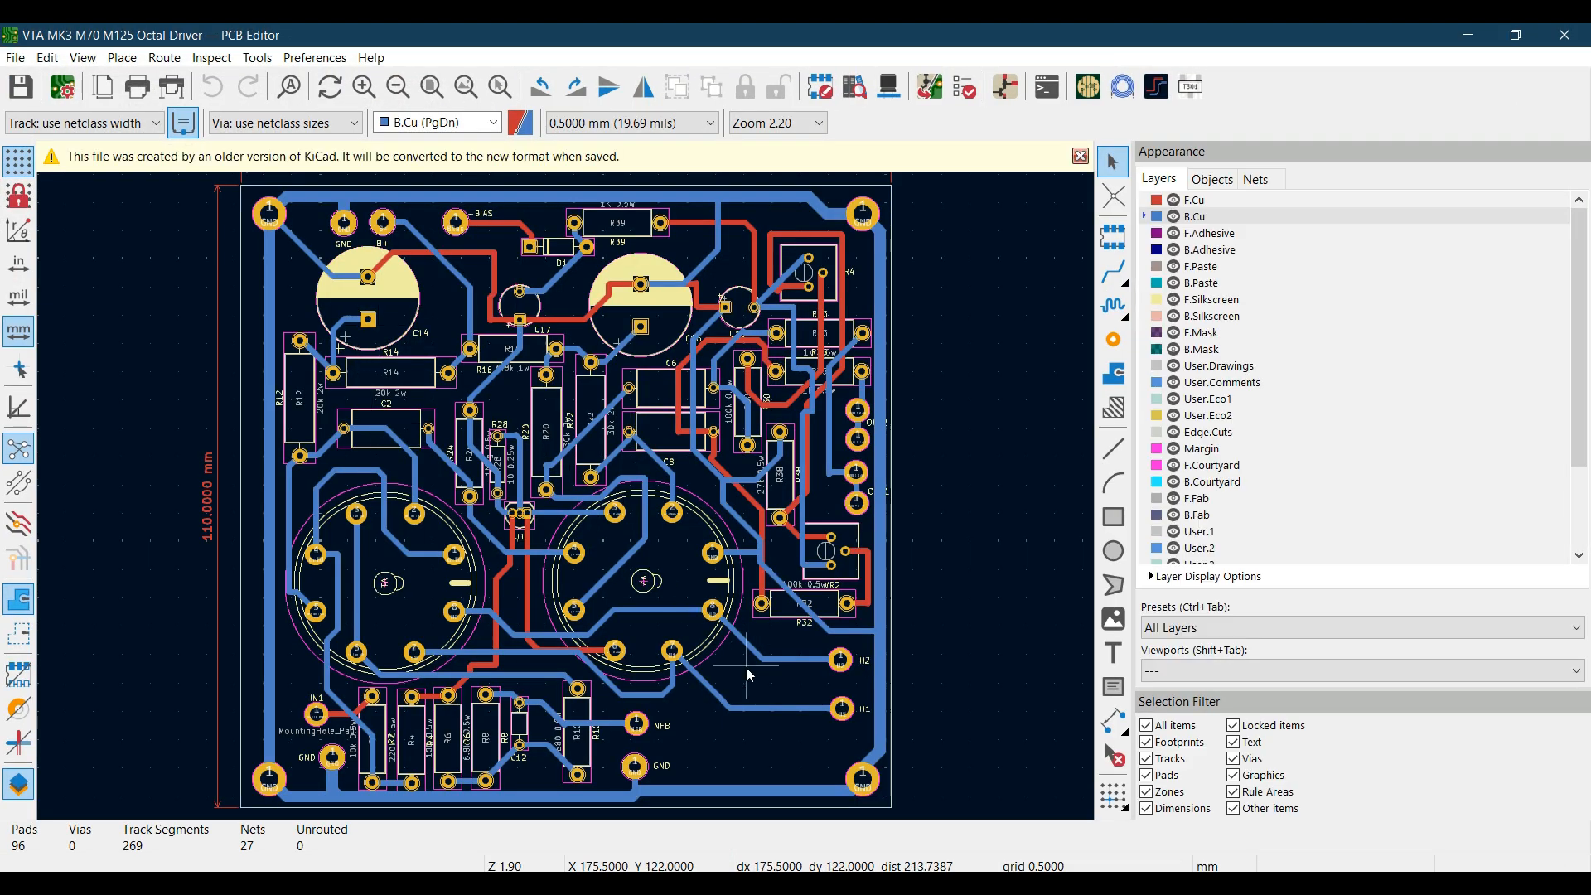
pyautogui.moveTo(806, 505)
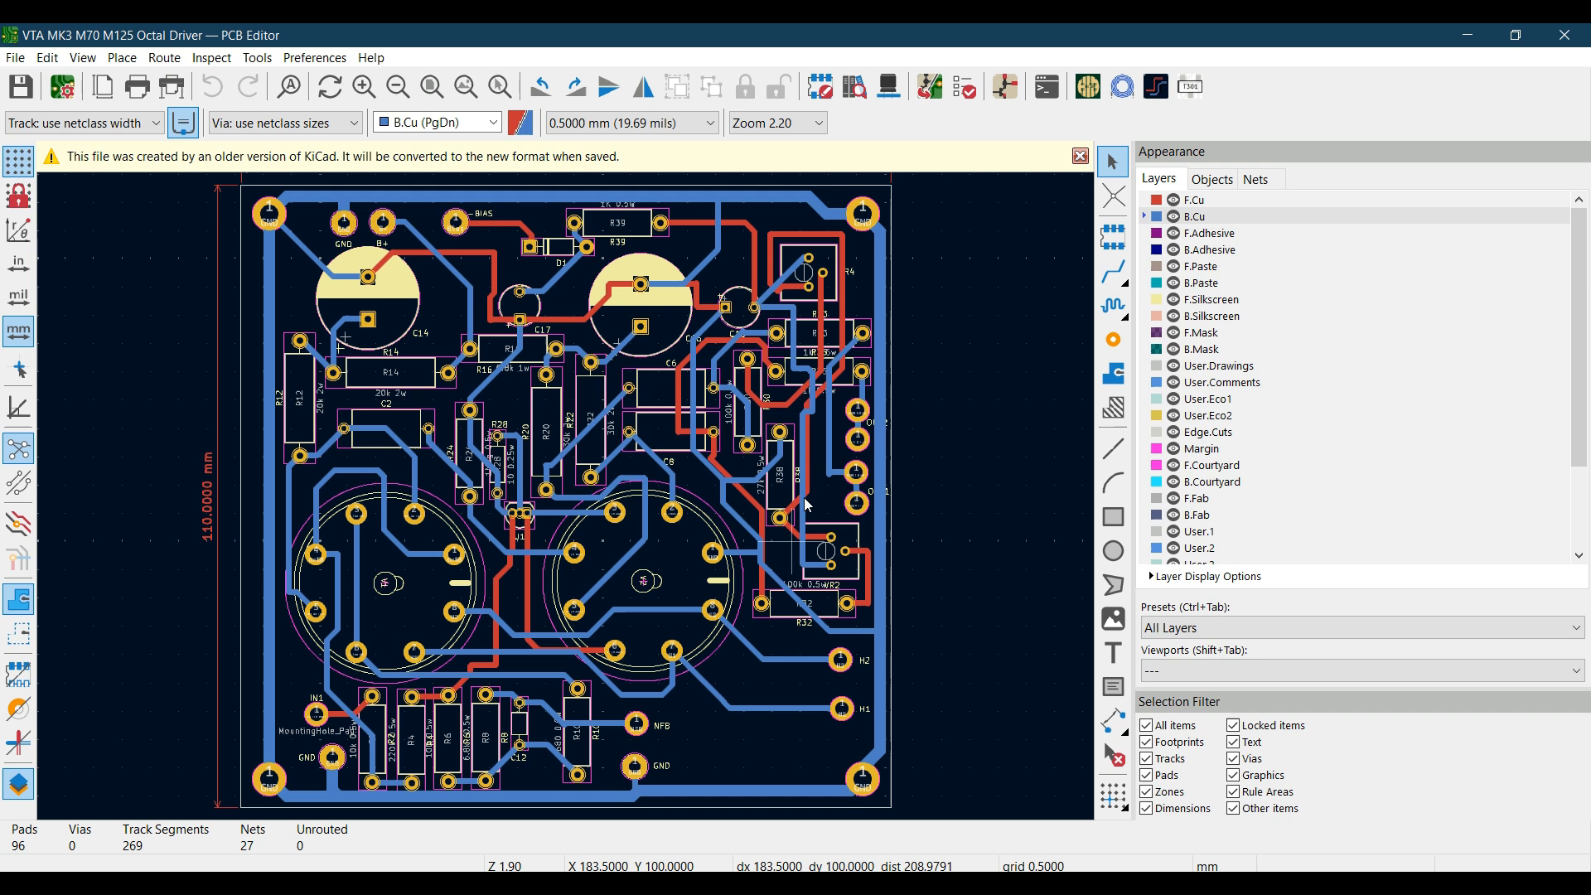
pyautogui.moveTo(725, 653)
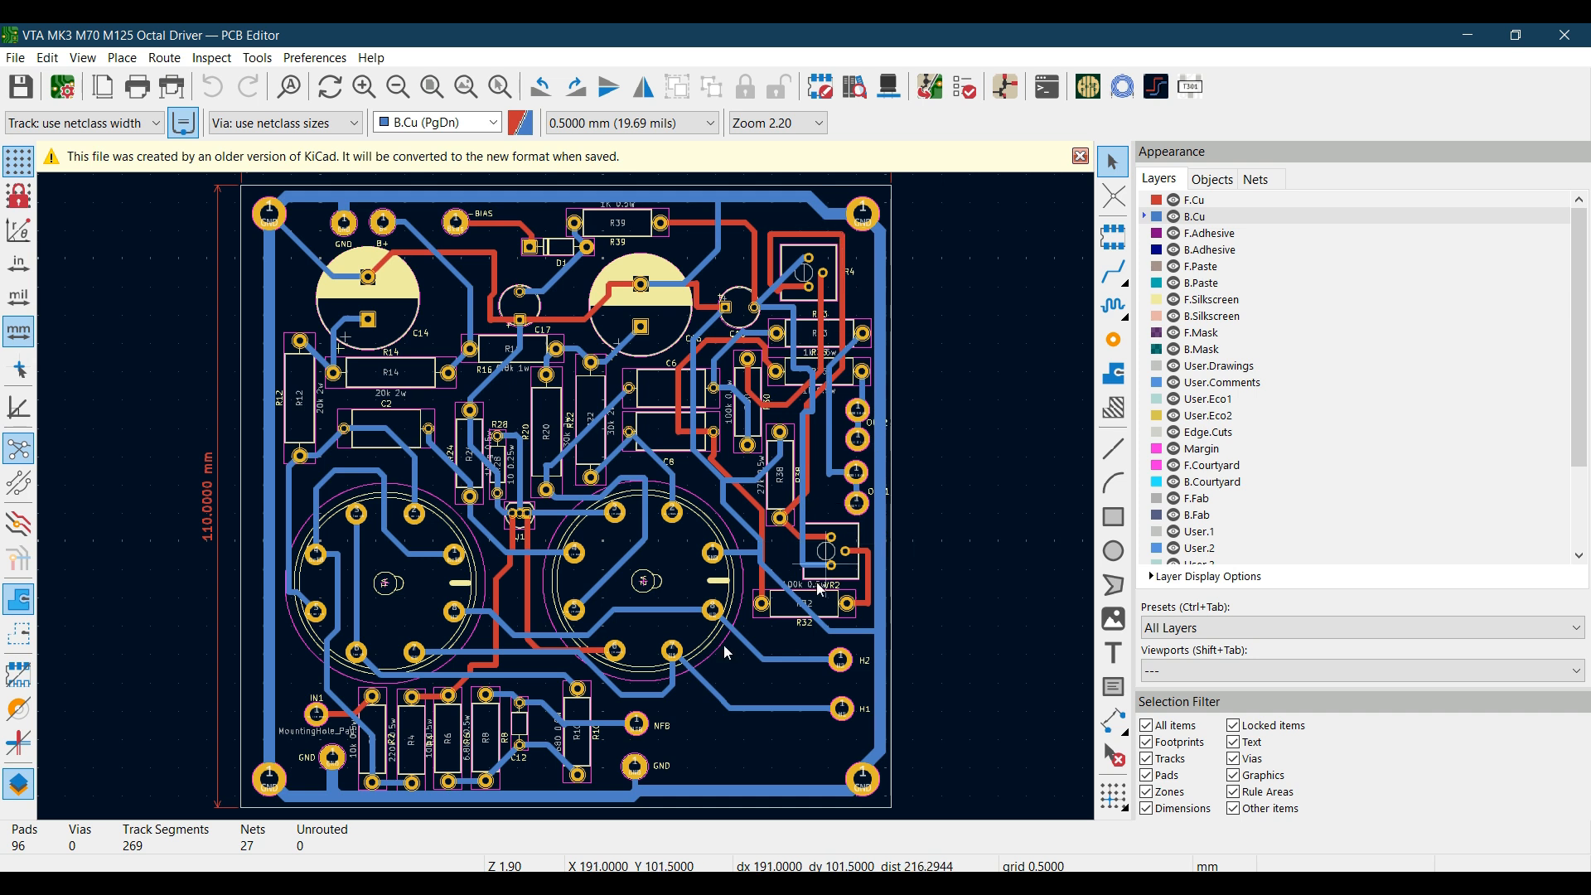
pyautogui.moveTo(540, 584)
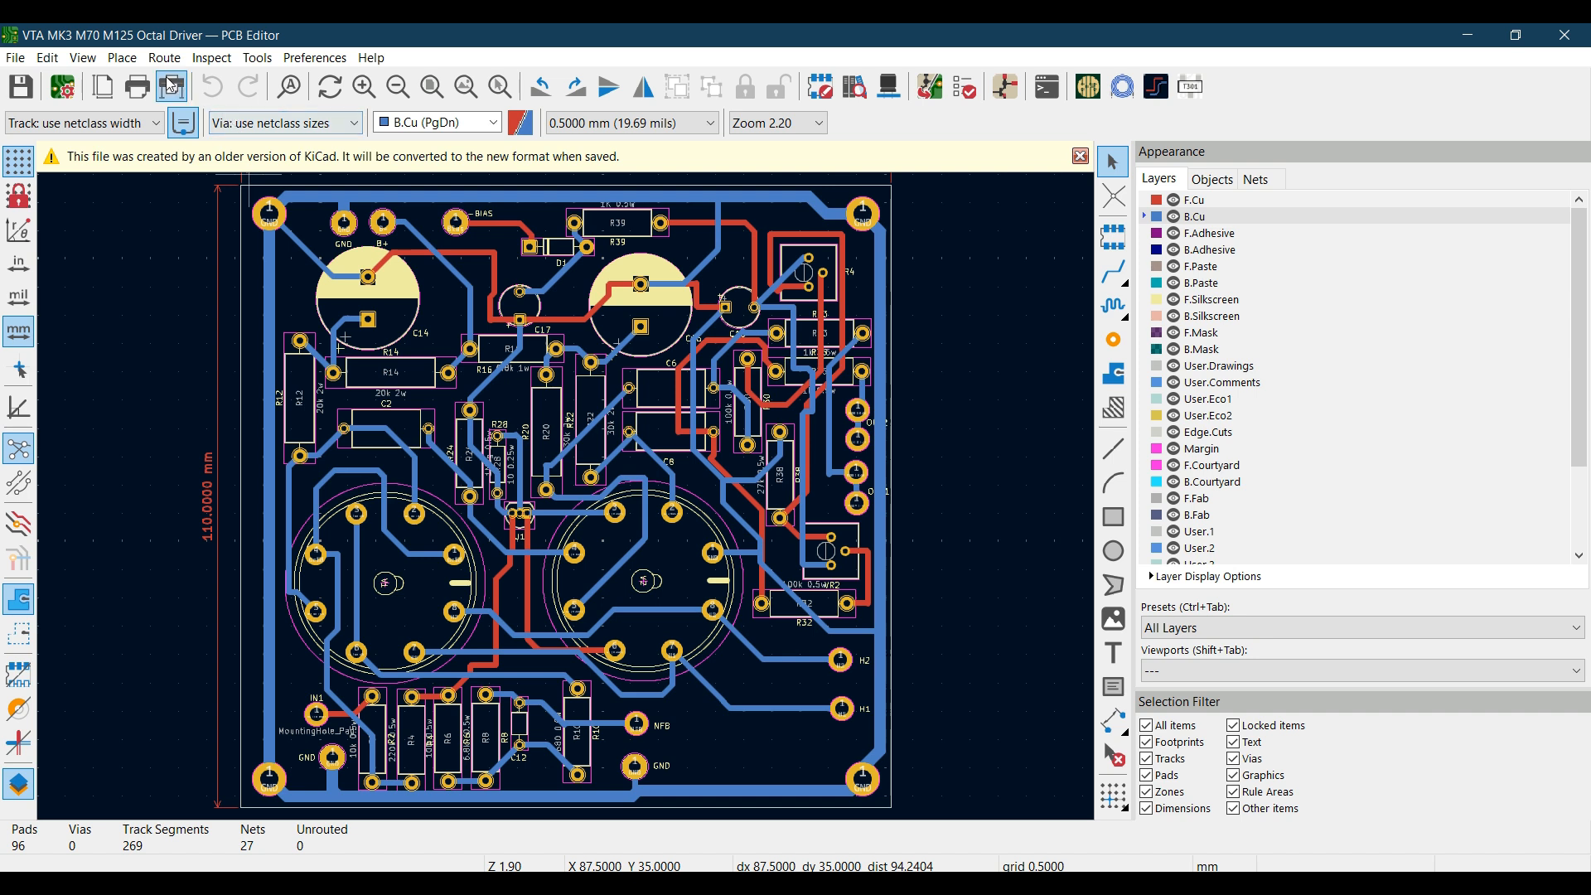
# - Bring up the Delete Items dialog via Edit > Global Deletions
pyautogui.click(48, 58)
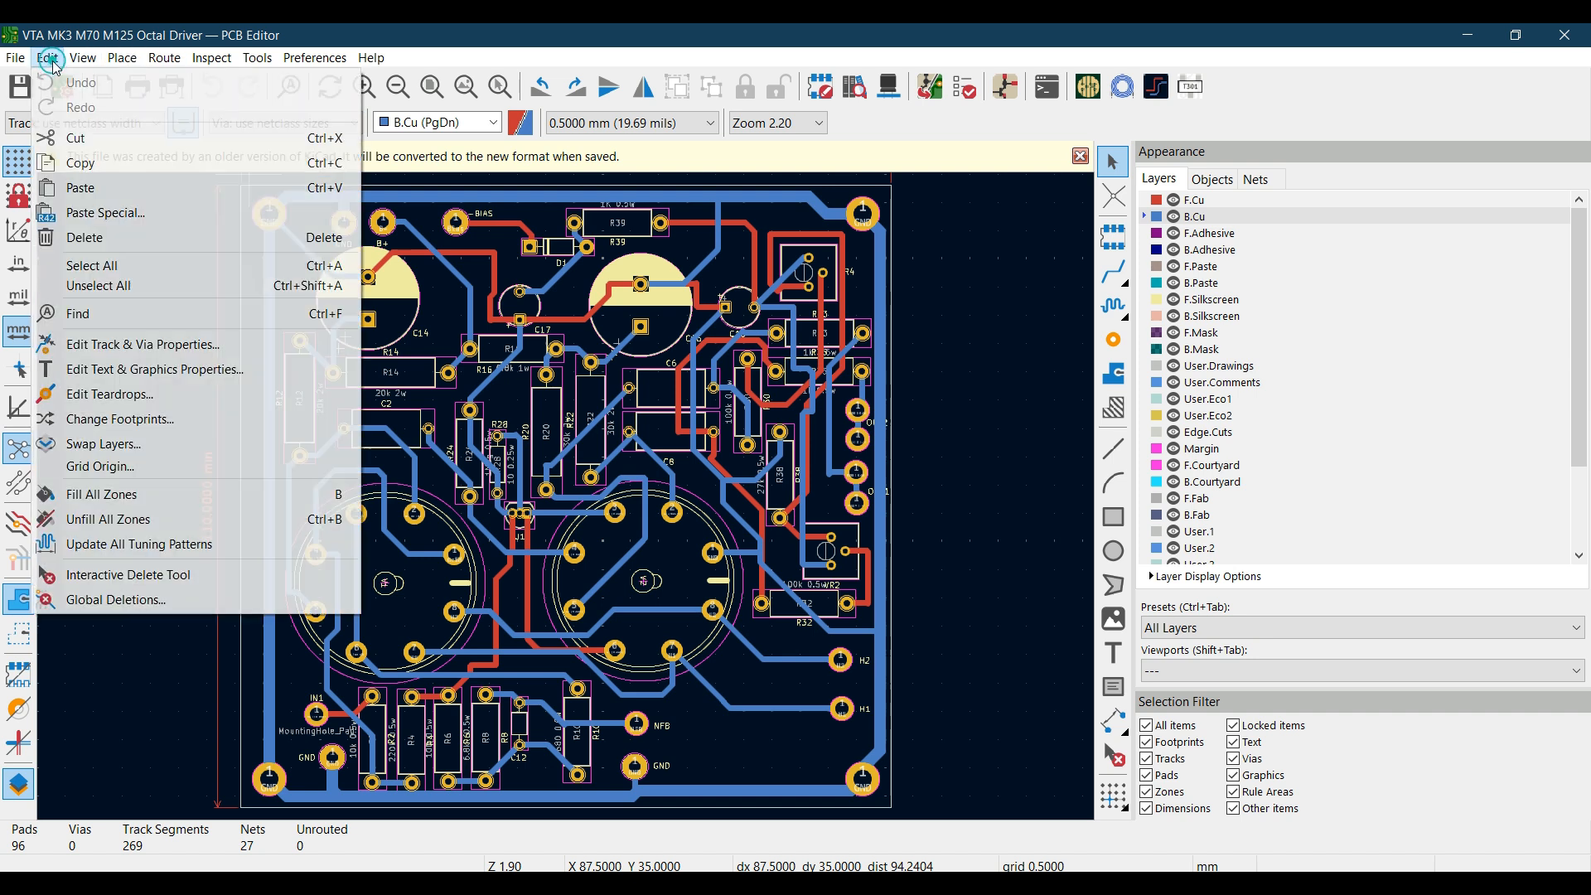
pyautogui.moveTo(157, 575)
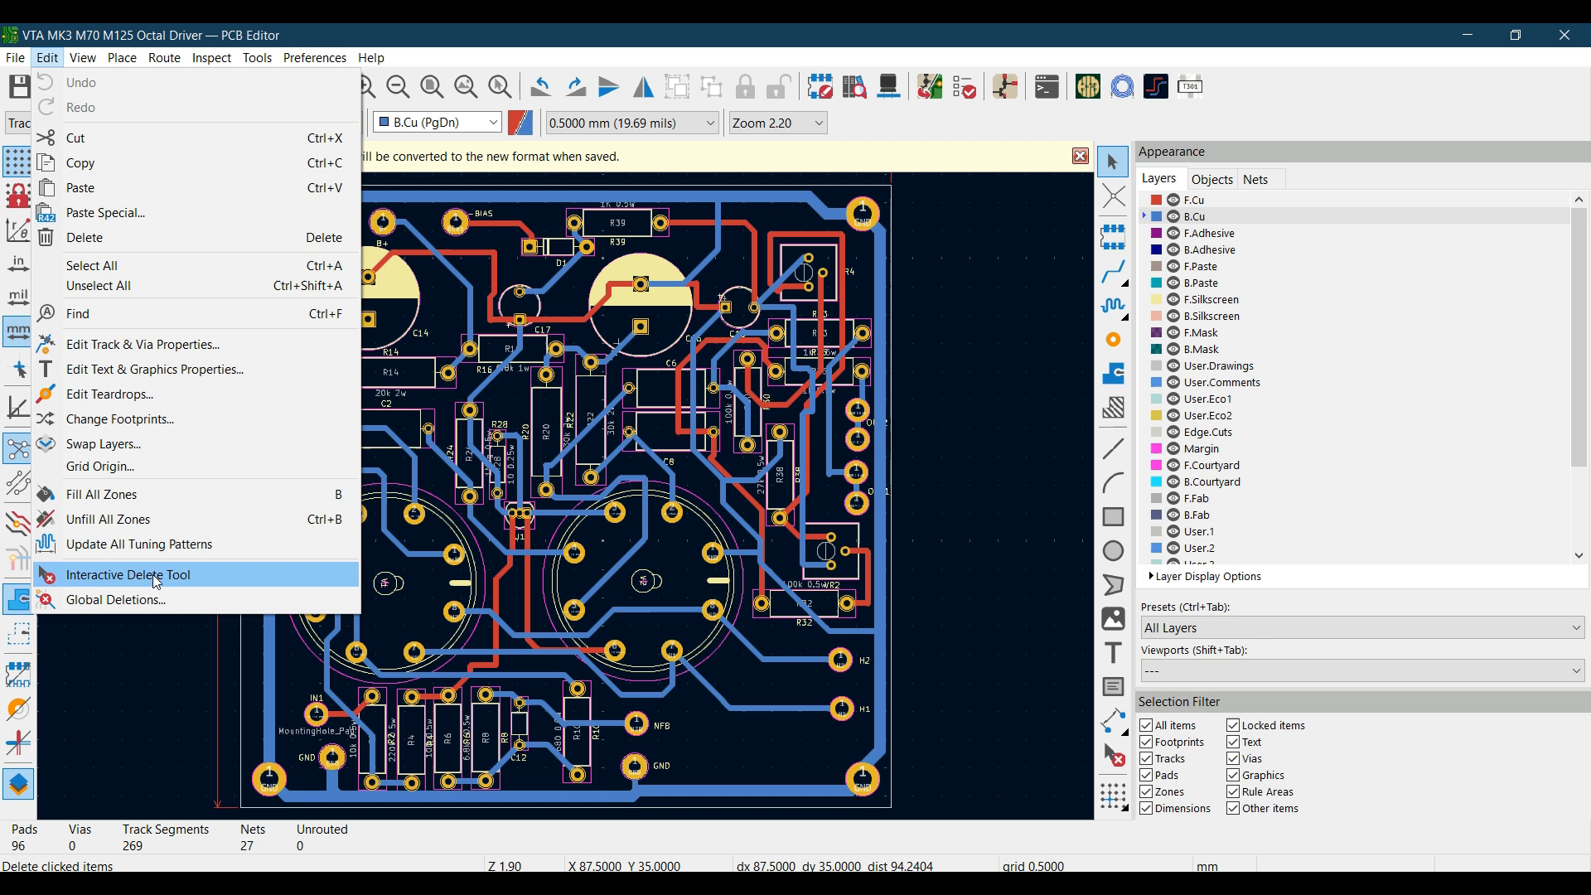
pyautogui.moveTo(124, 610)
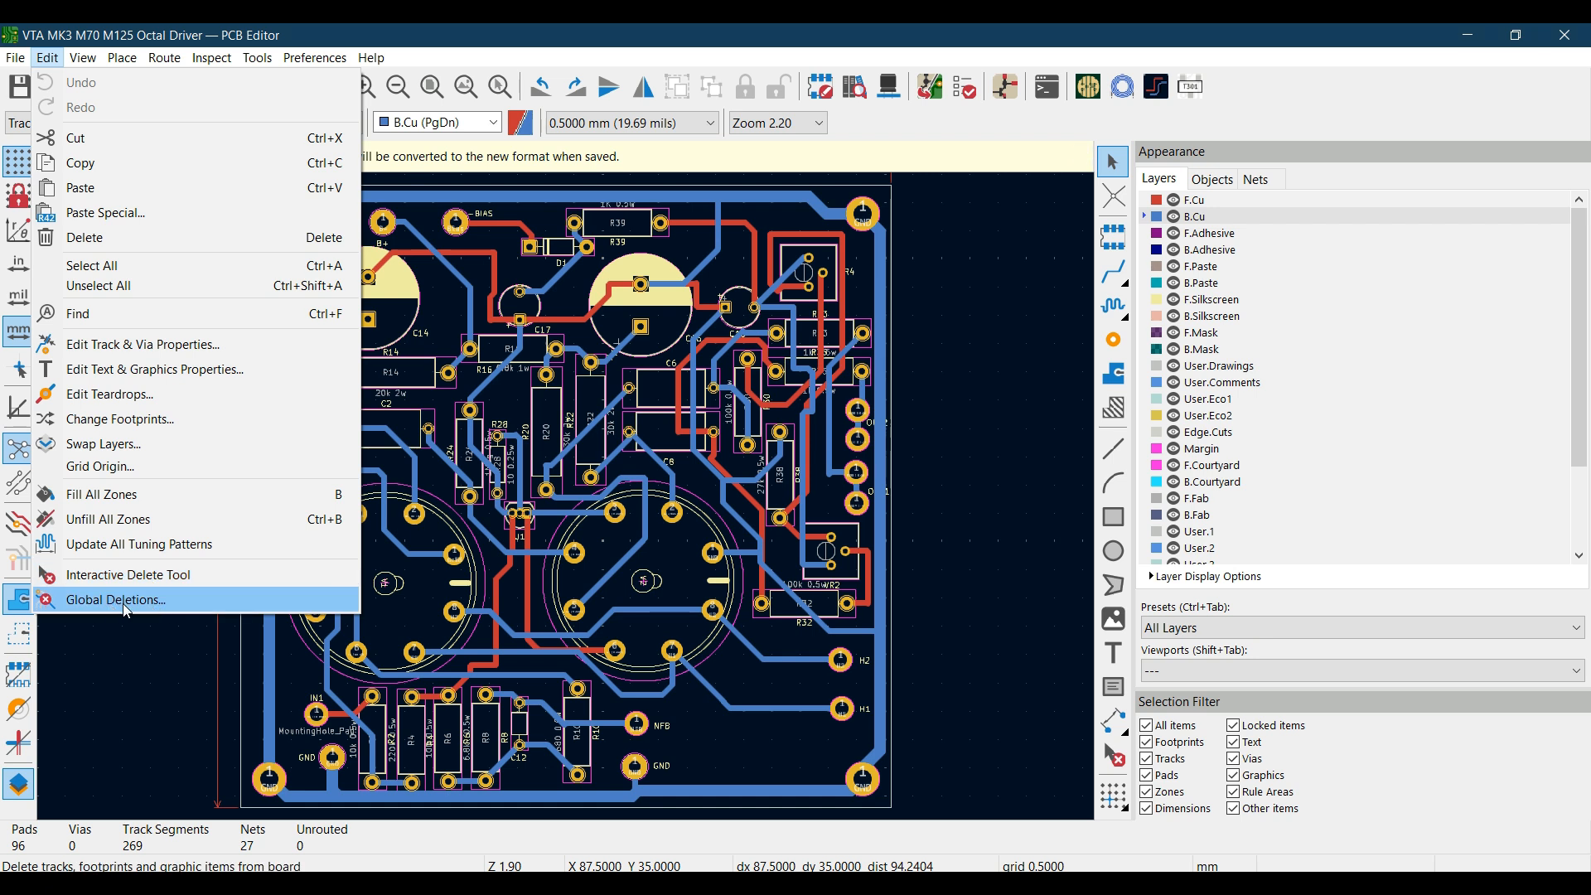
pyautogui.click(115, 599)
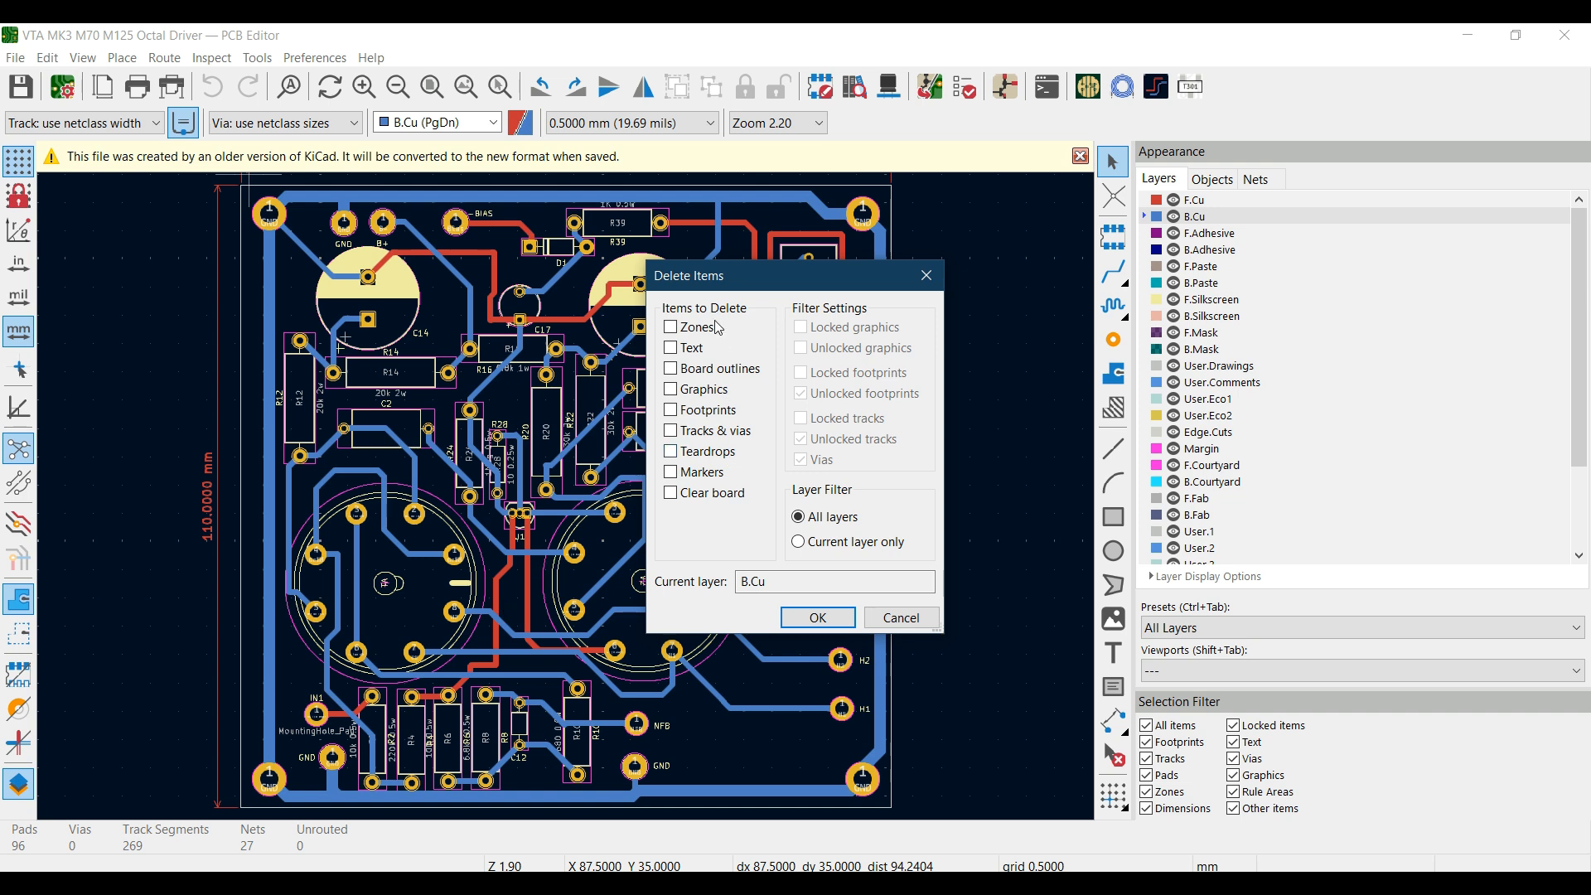
pyautogui.moveTo(677, 348)
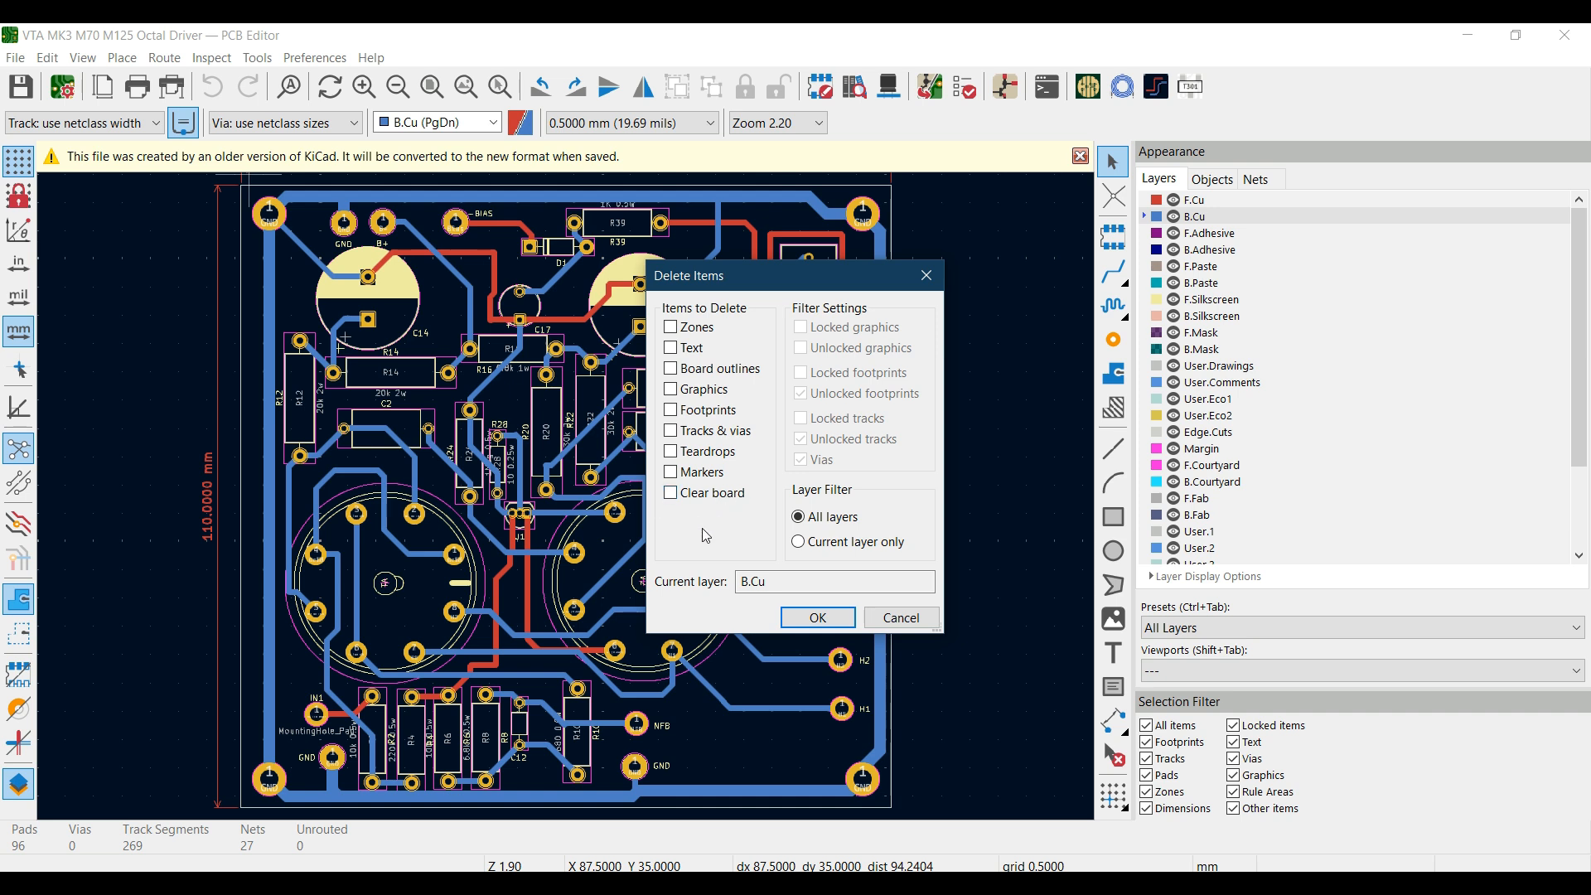
pyautogui.moveTo(713, 309)
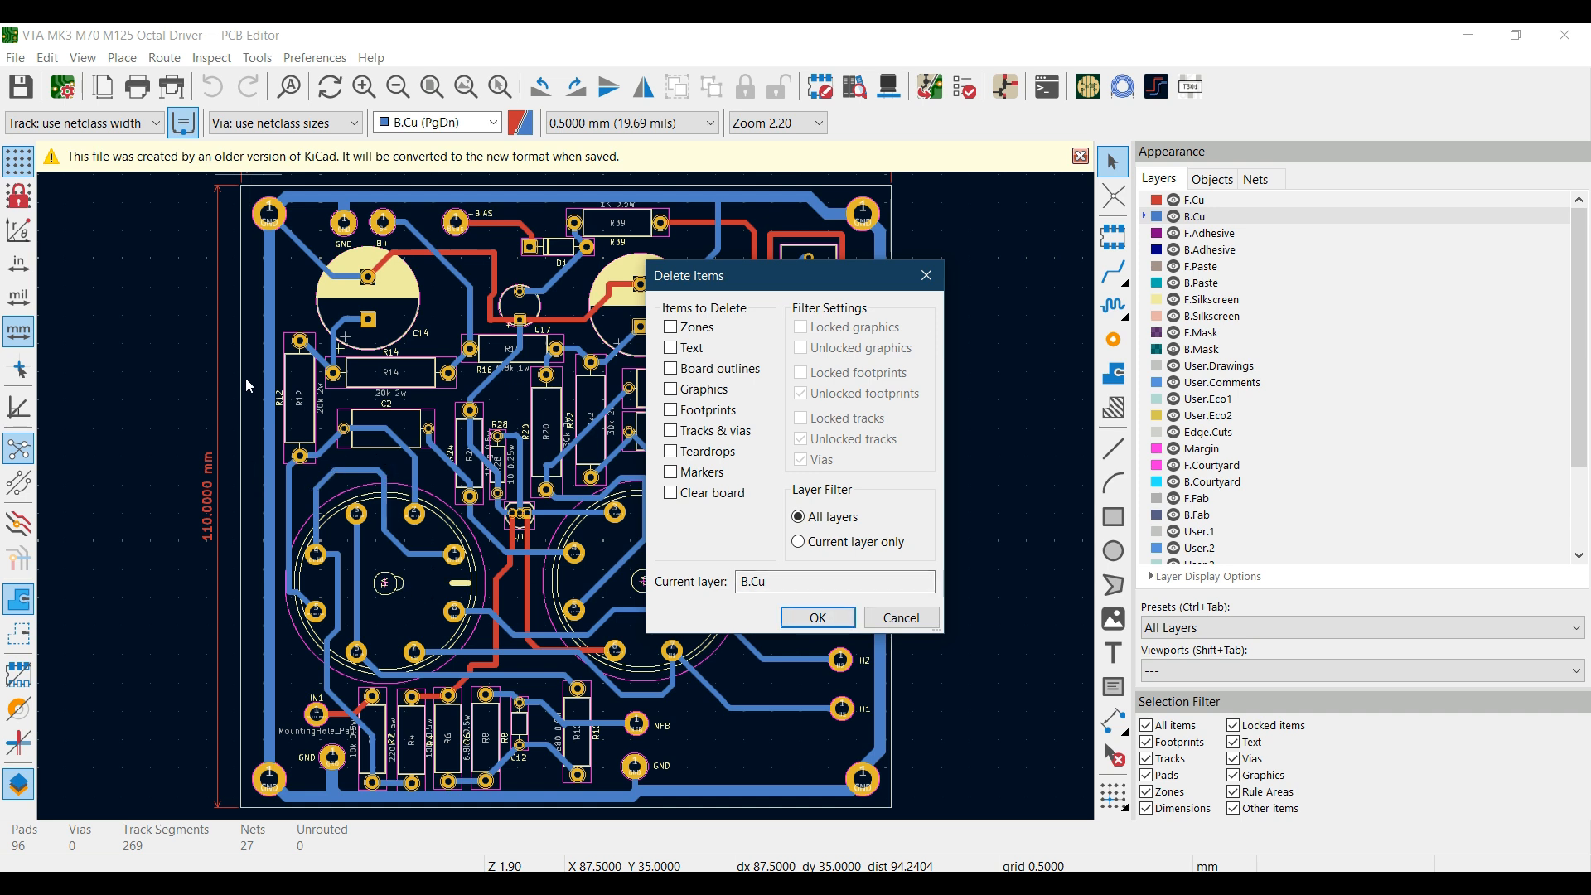
pyautogui.moveTo(276, 376)
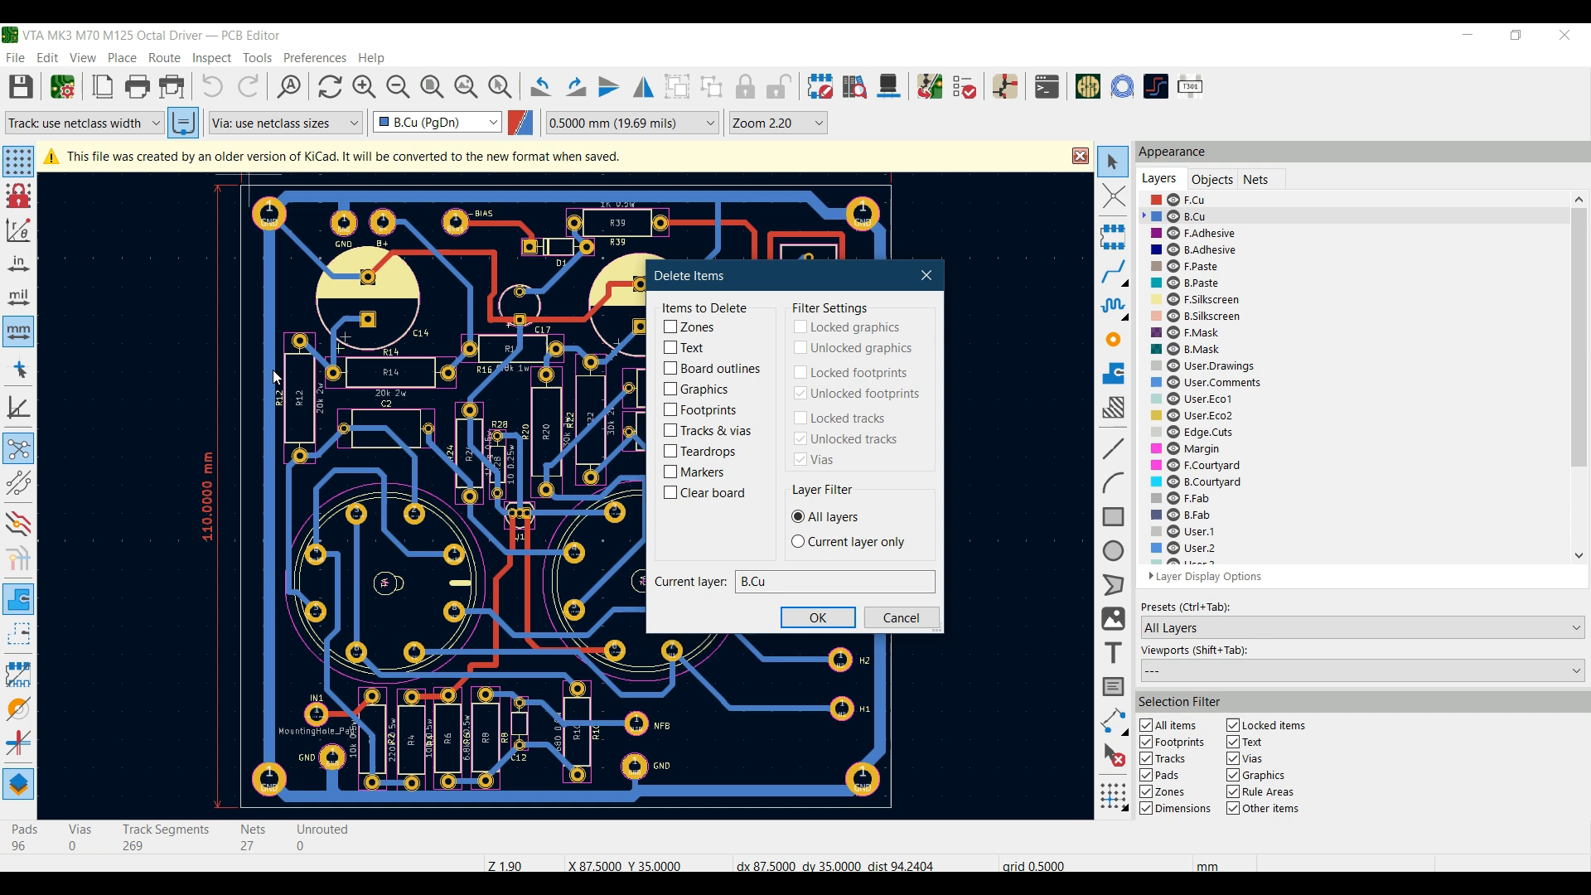
pyautogui.moveTo(688, 464)
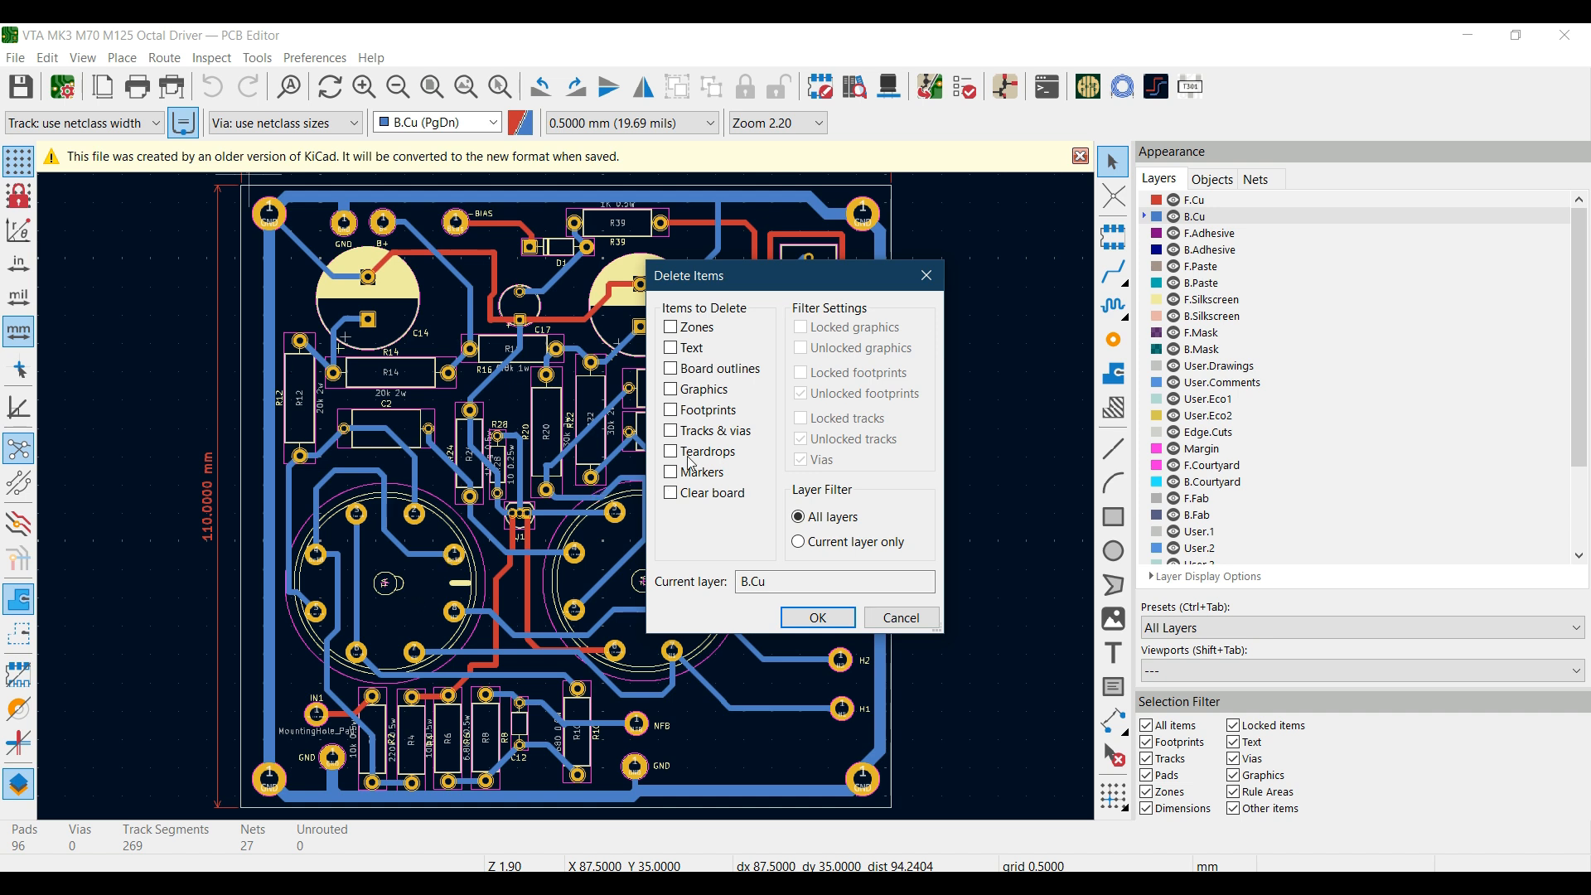
# - Select Tracks & vias plus Locked tracks for deletion, keeping All layers
pyautogui.click(670, 430)
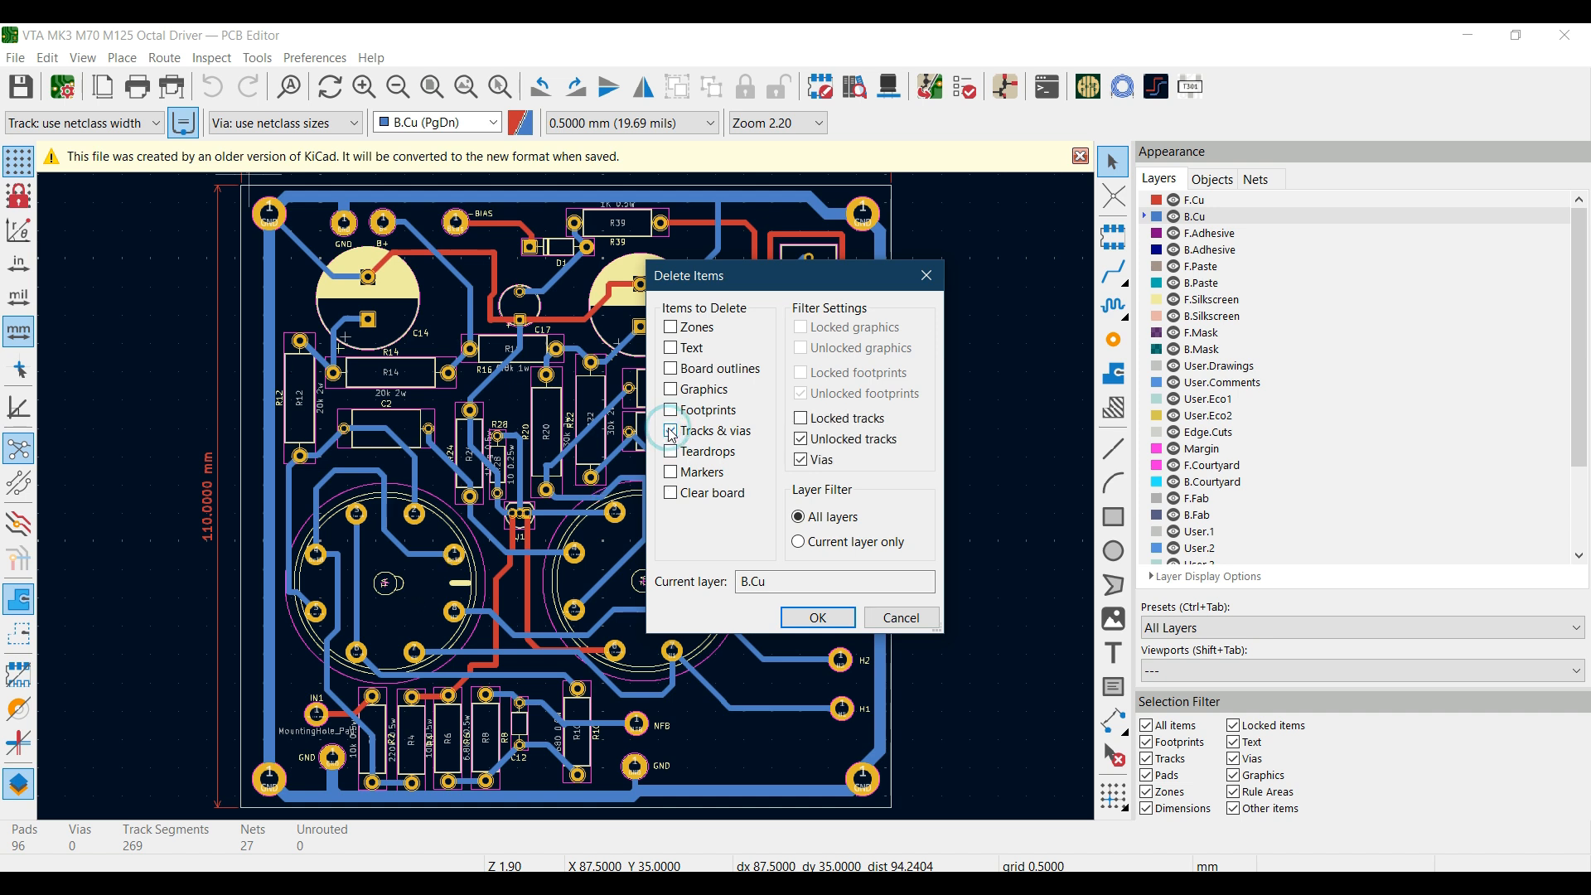
pyautogui.click(670, 430)
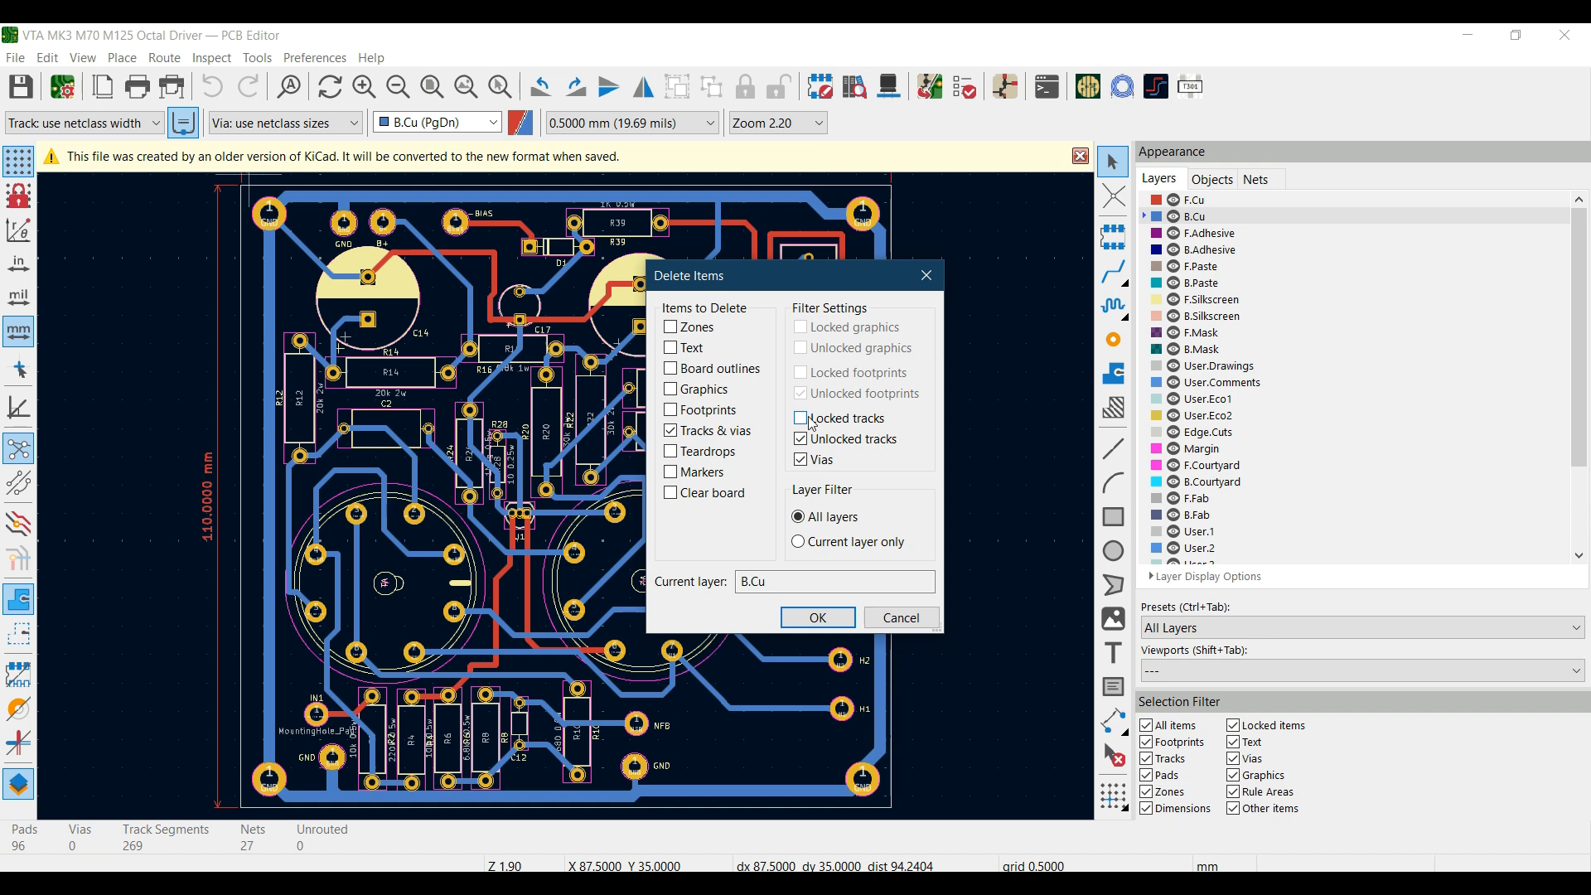
pyautogui.click(800, 418)
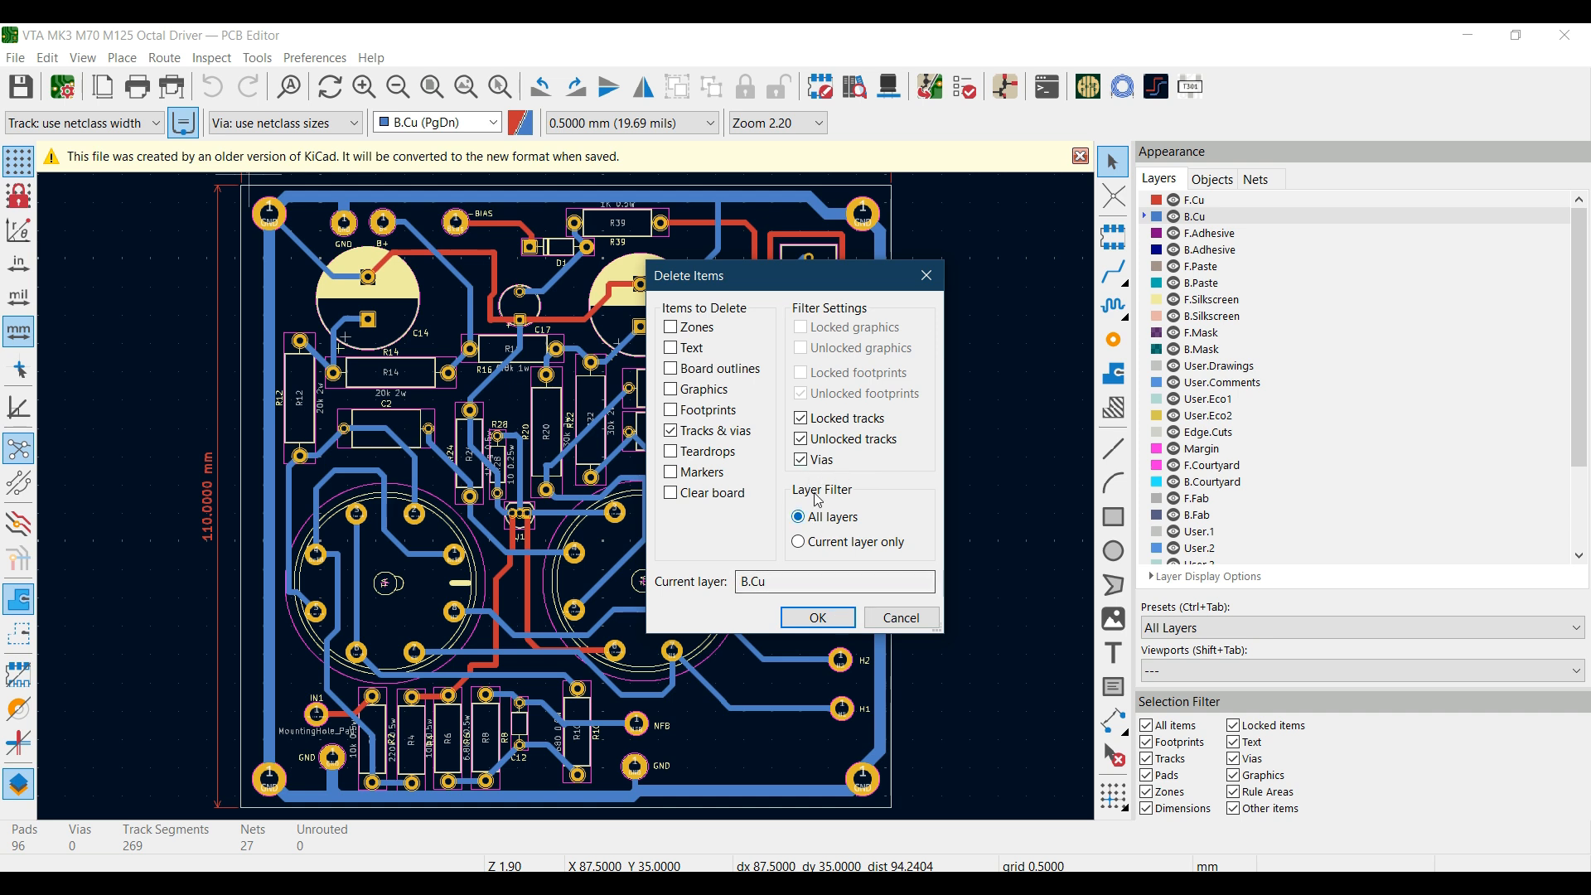
pyautogui.moveTo(809, 527)
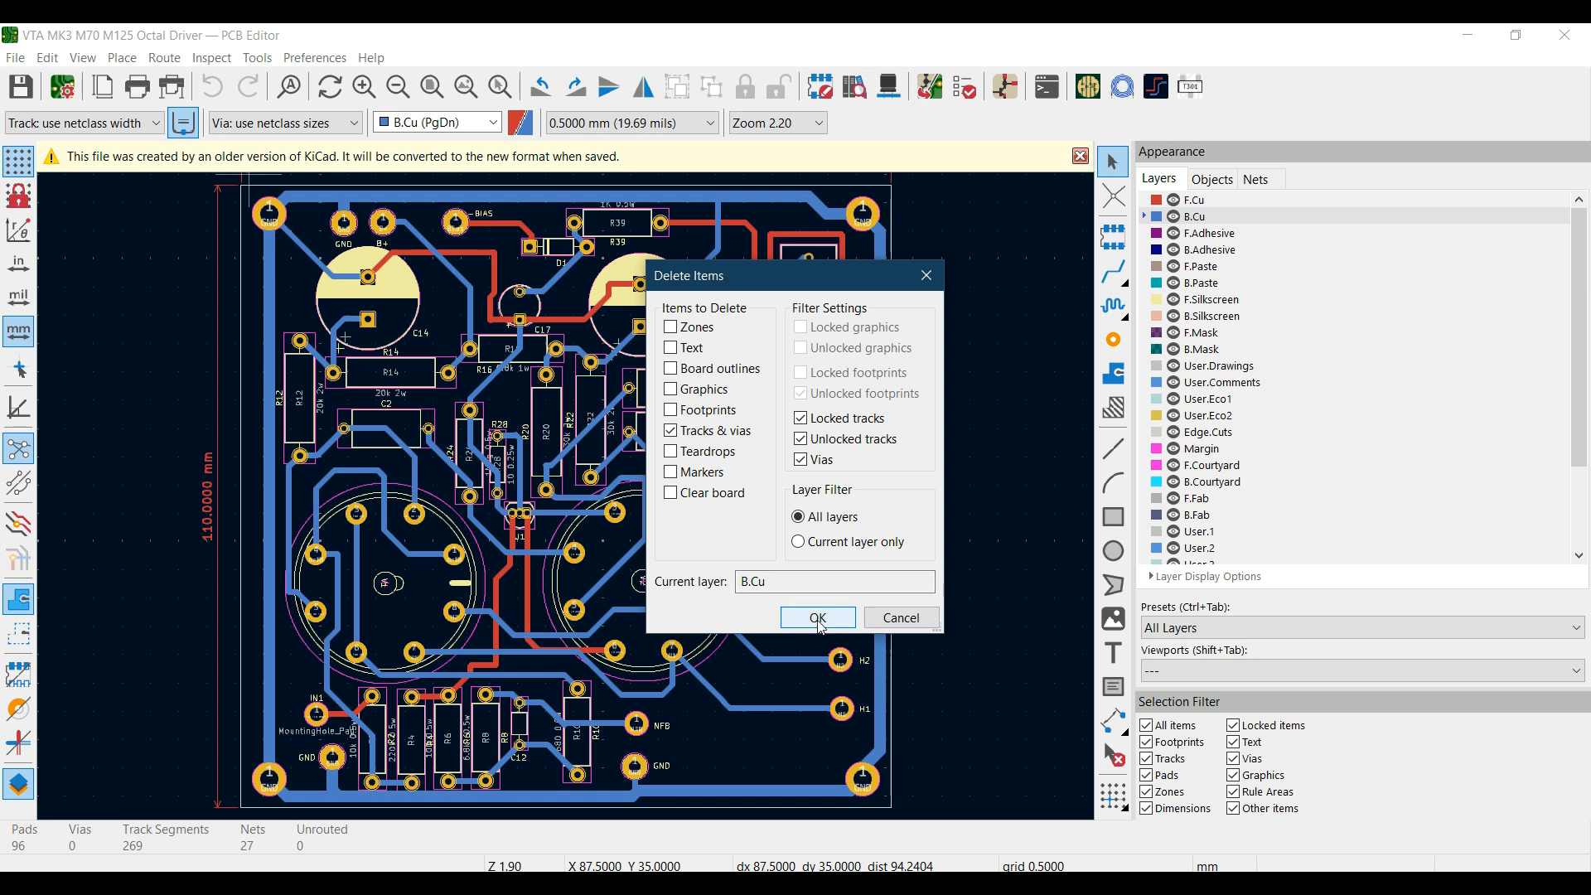
pyautogui.click(817, 616)
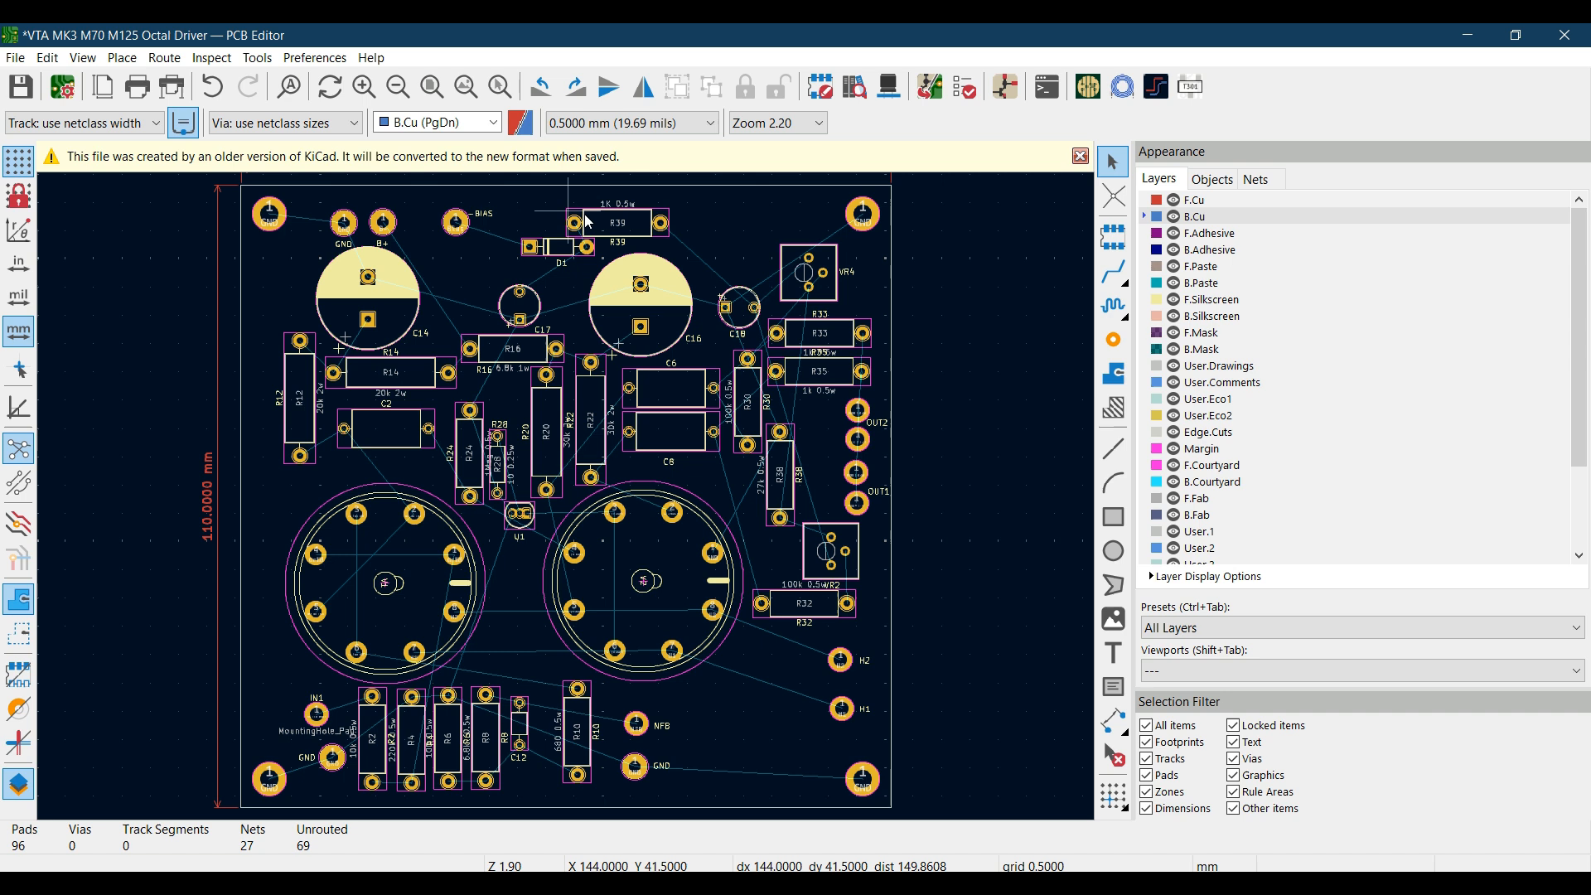
pyautogui.moveTo(517, 556)
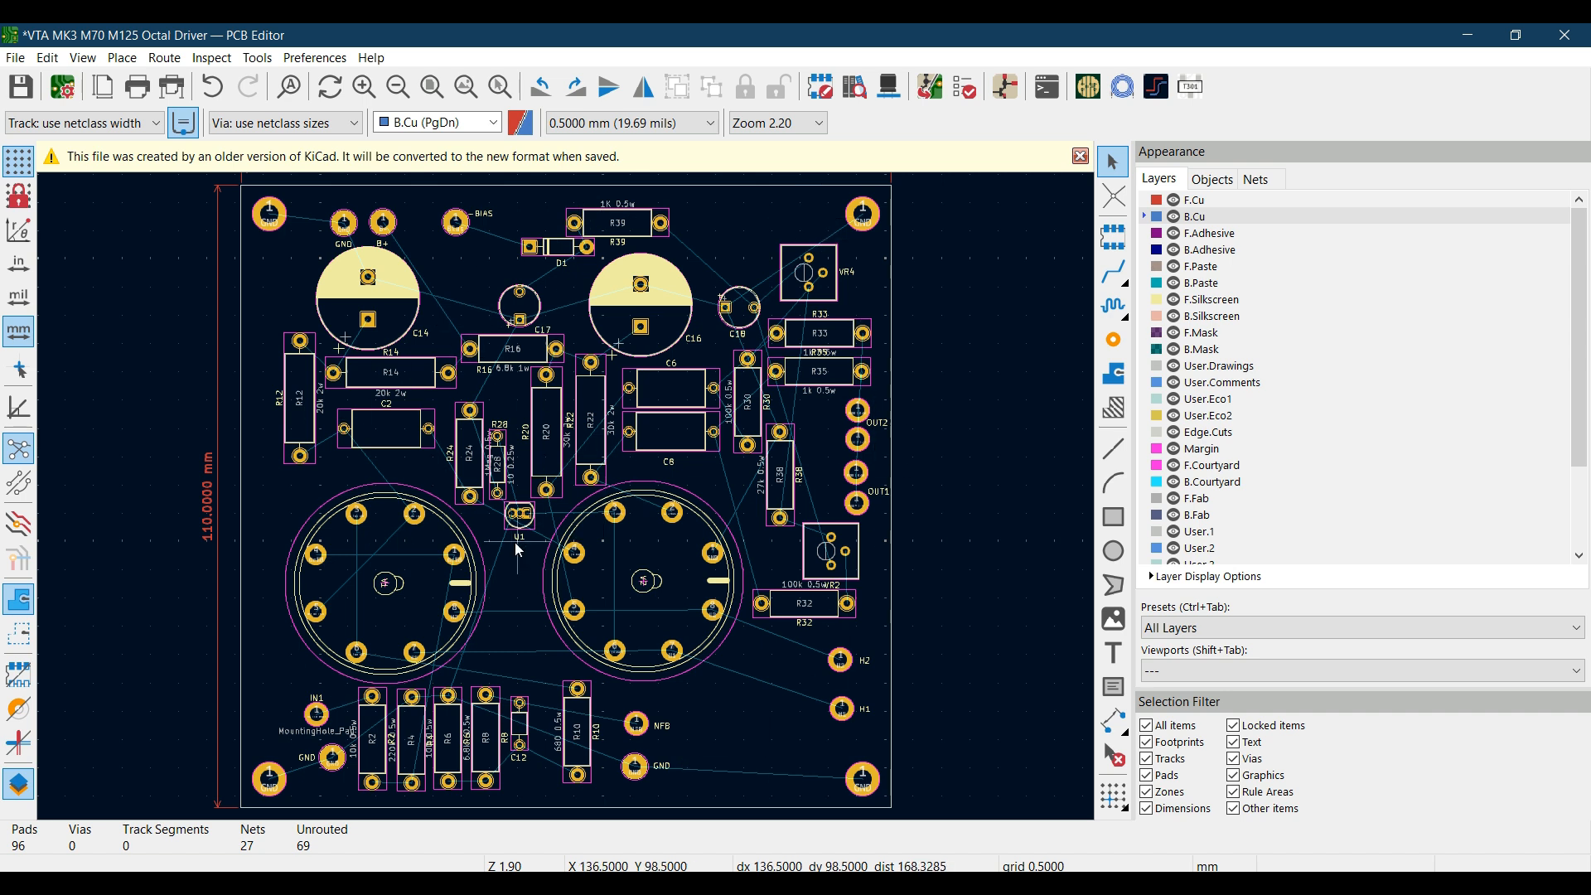
pyautogui.moveTo(545, 640)
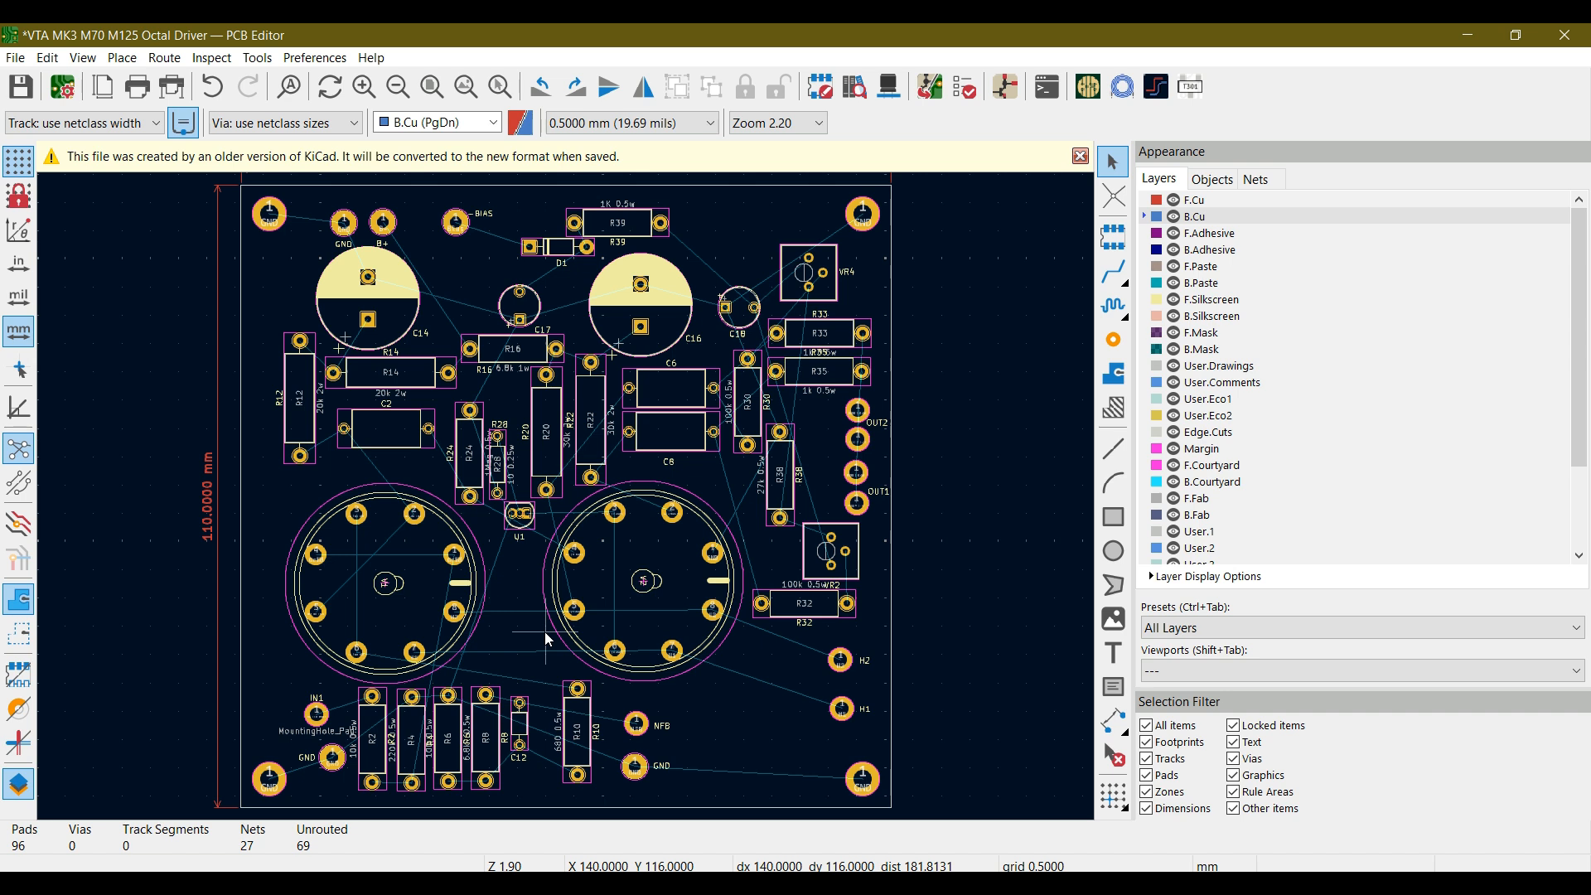
pyautogui.moveTo(589, 667)
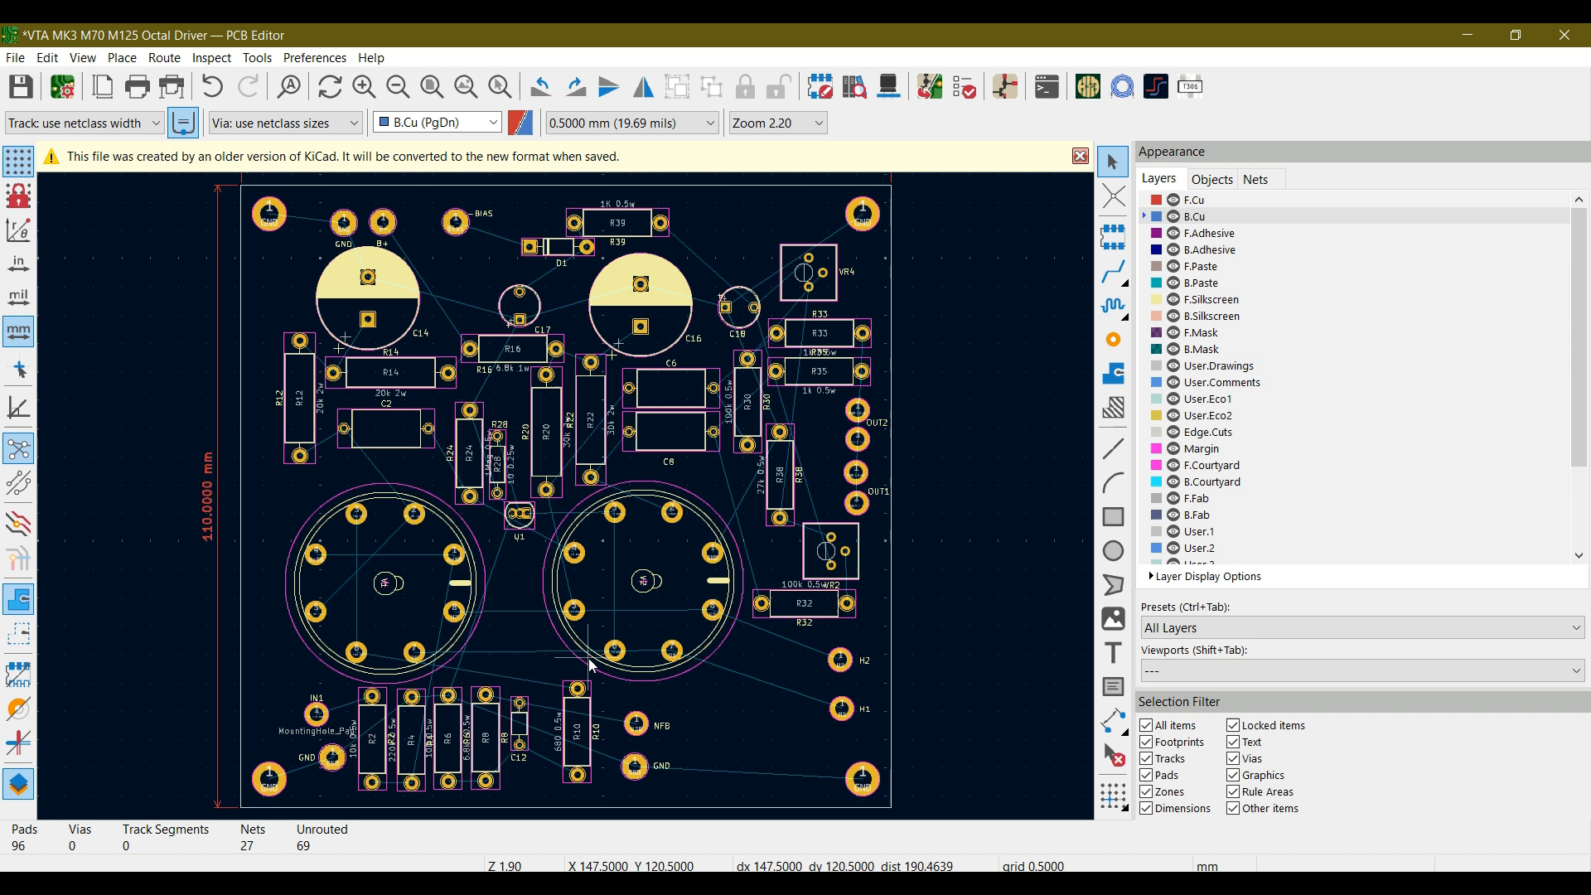
pyautogui.moveTo(599, 635)
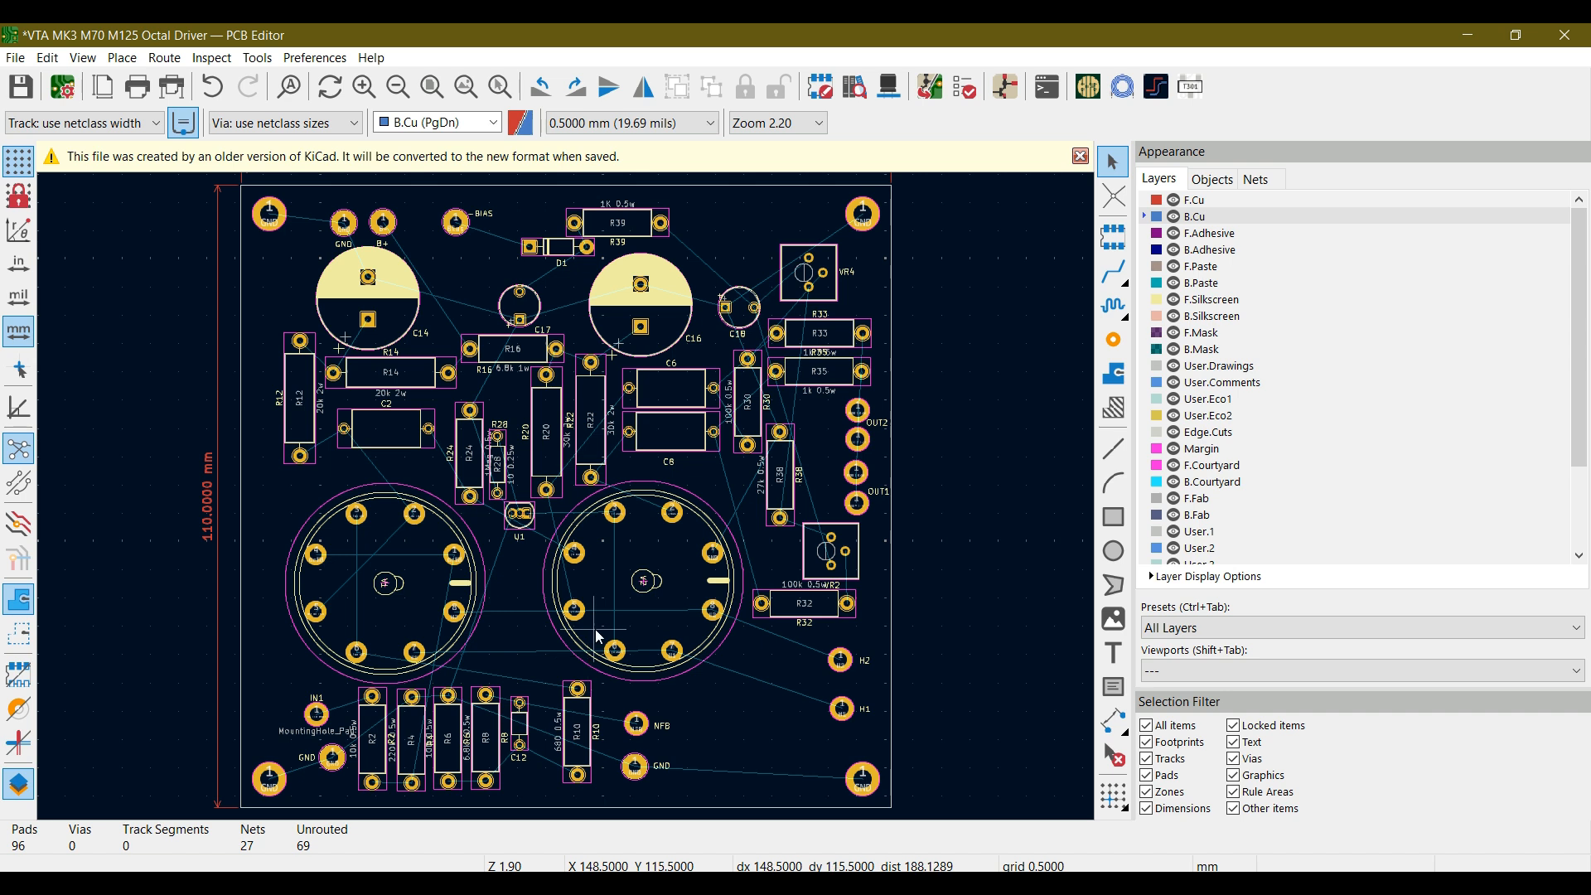
pyautogui.moveTo(279, 12)
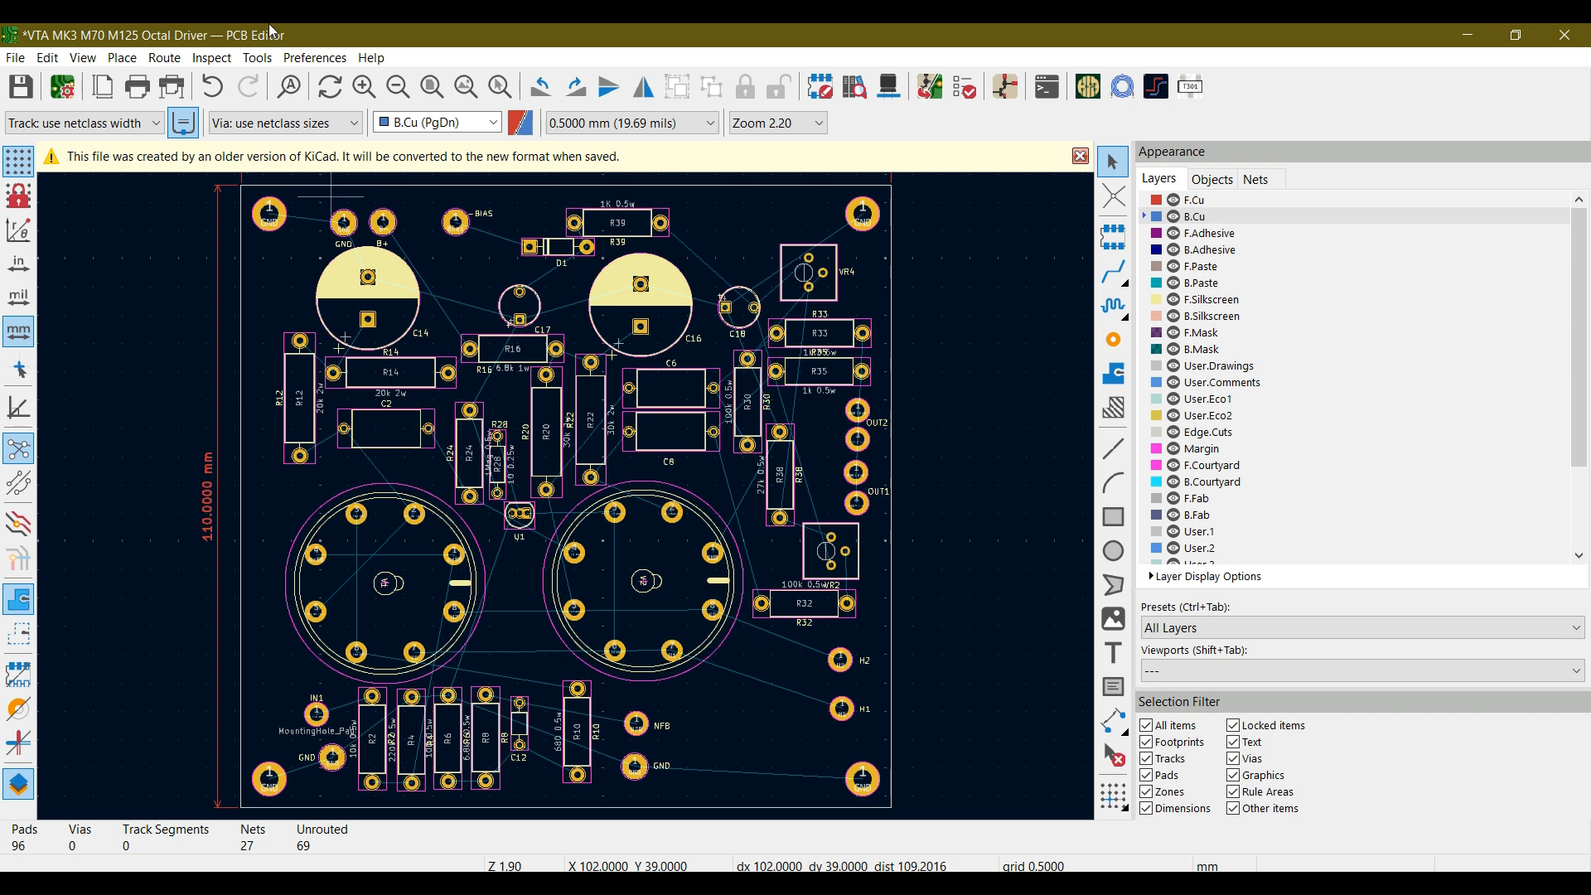
# - Run a Global Deletion of all board Text items and confirm it
pyautogui.click(47, 58)
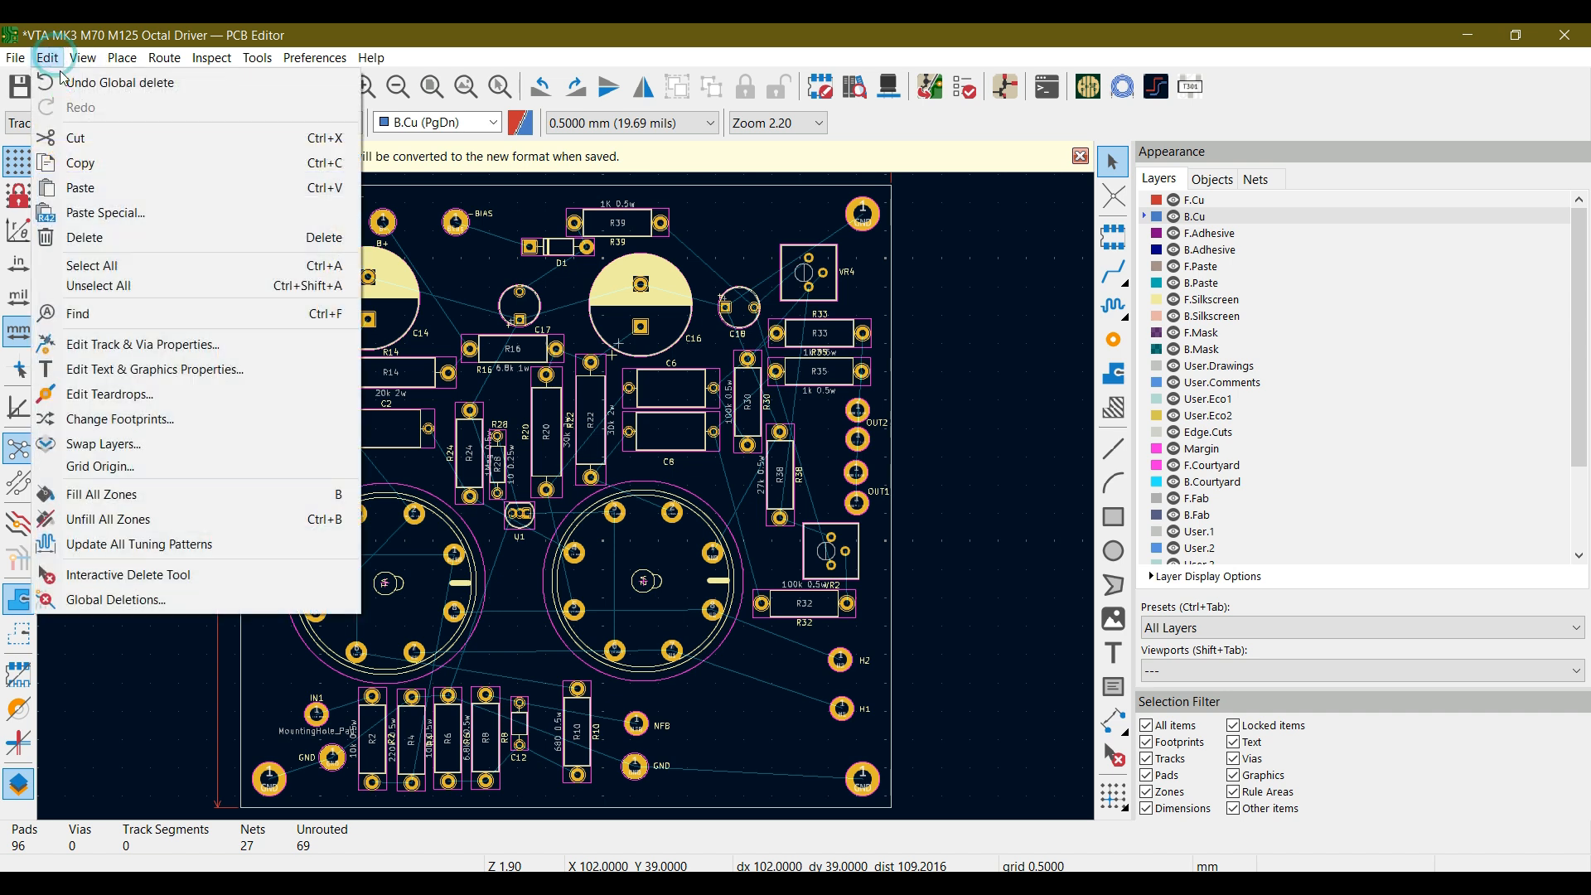
pyautogui.click(115, 598)
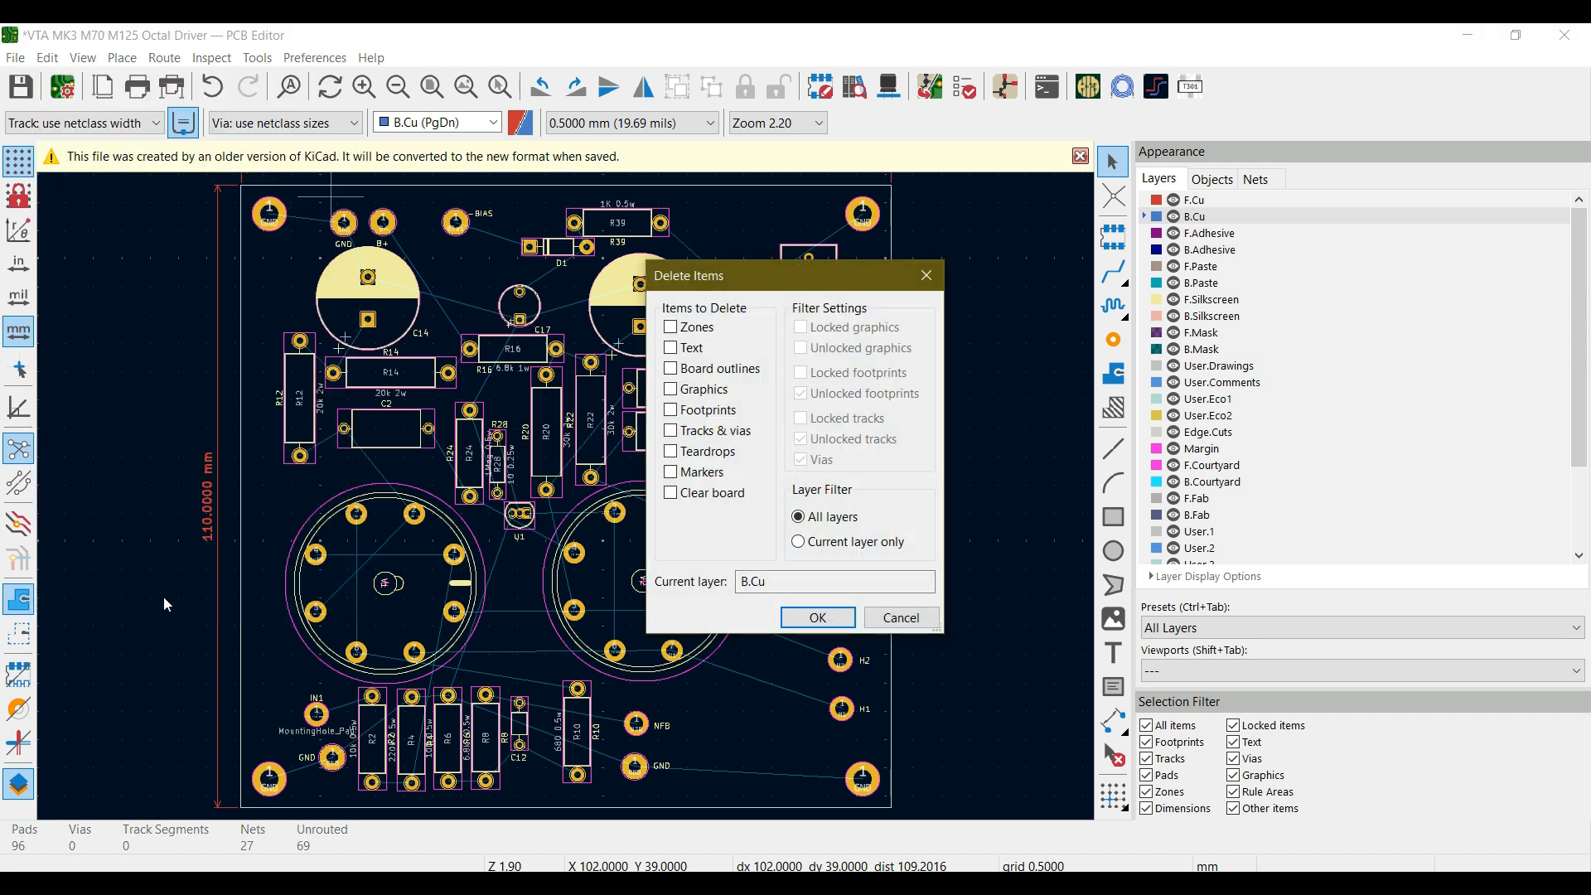
pyautogui.moveTo(771, 485)
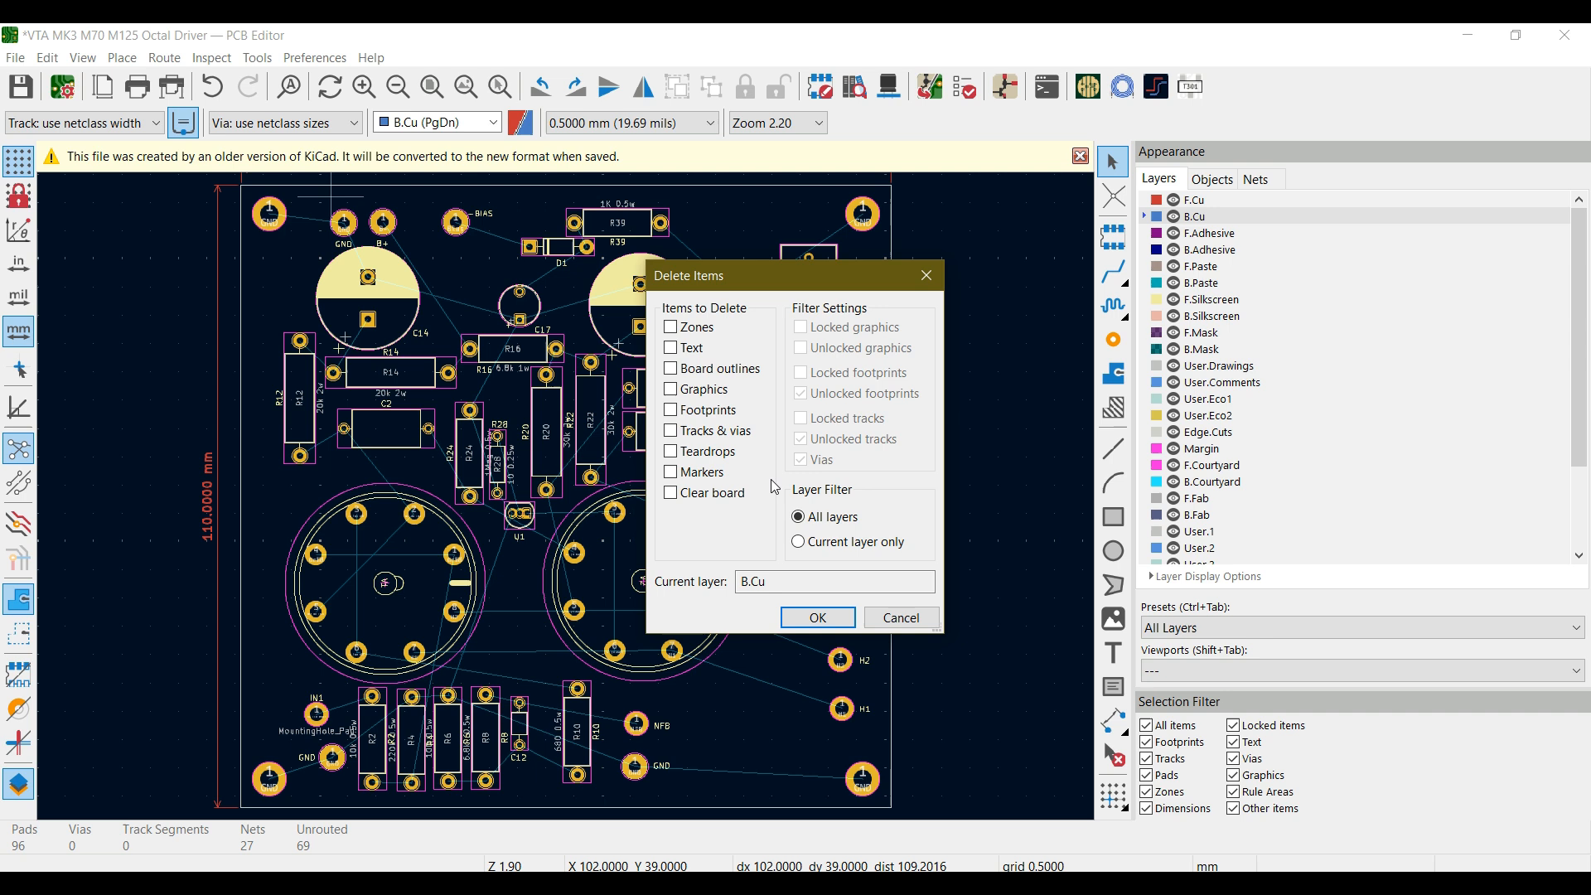
pyautogui.click(671, 347)
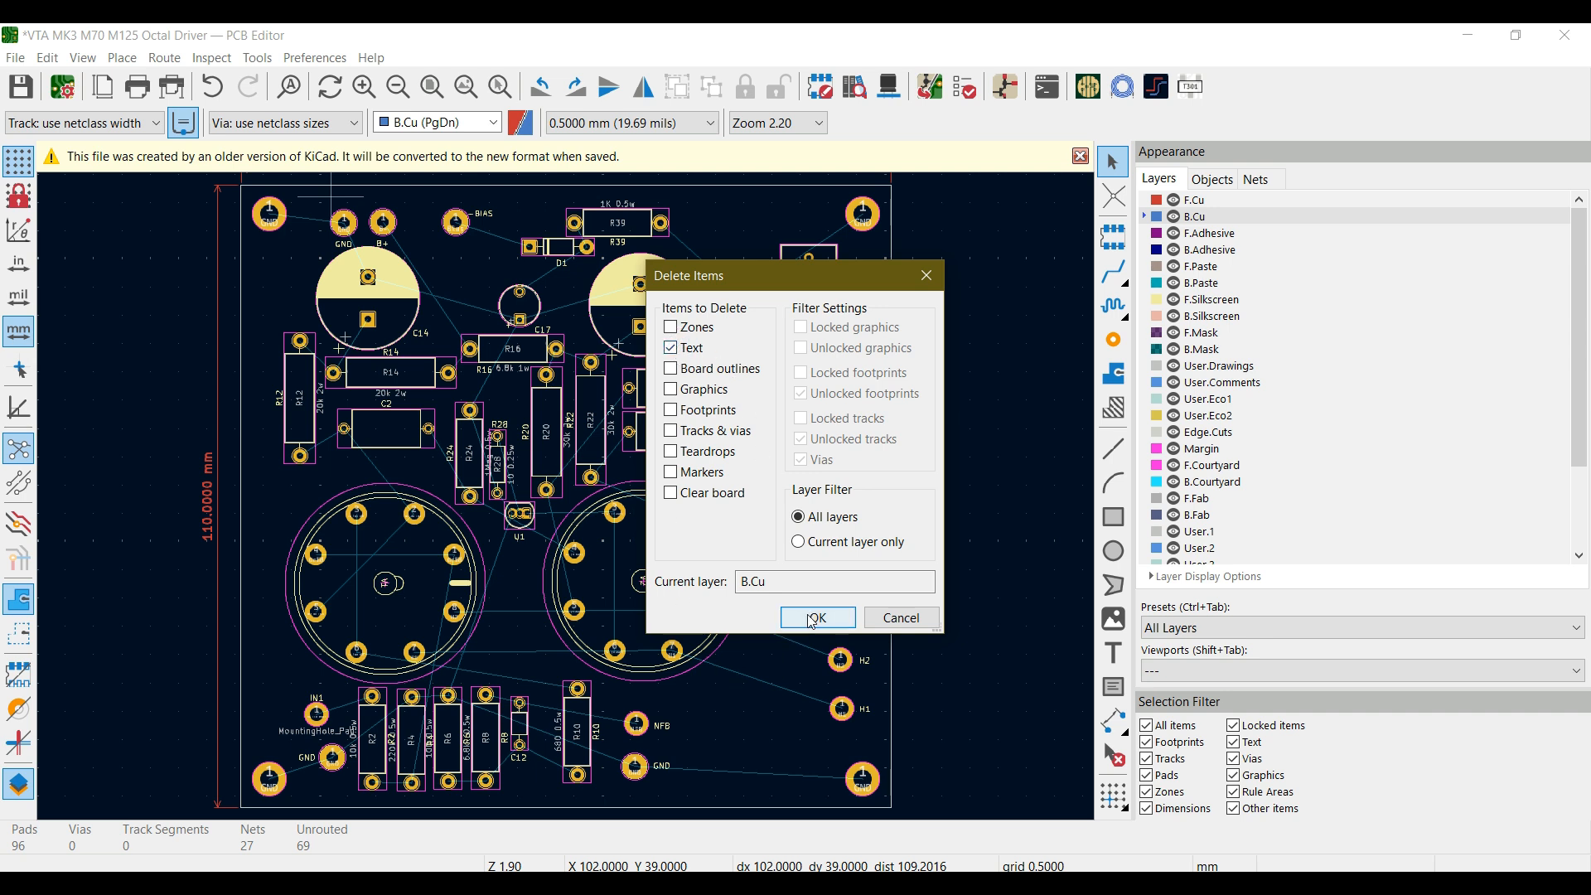
pyautogui.click(818, 617)
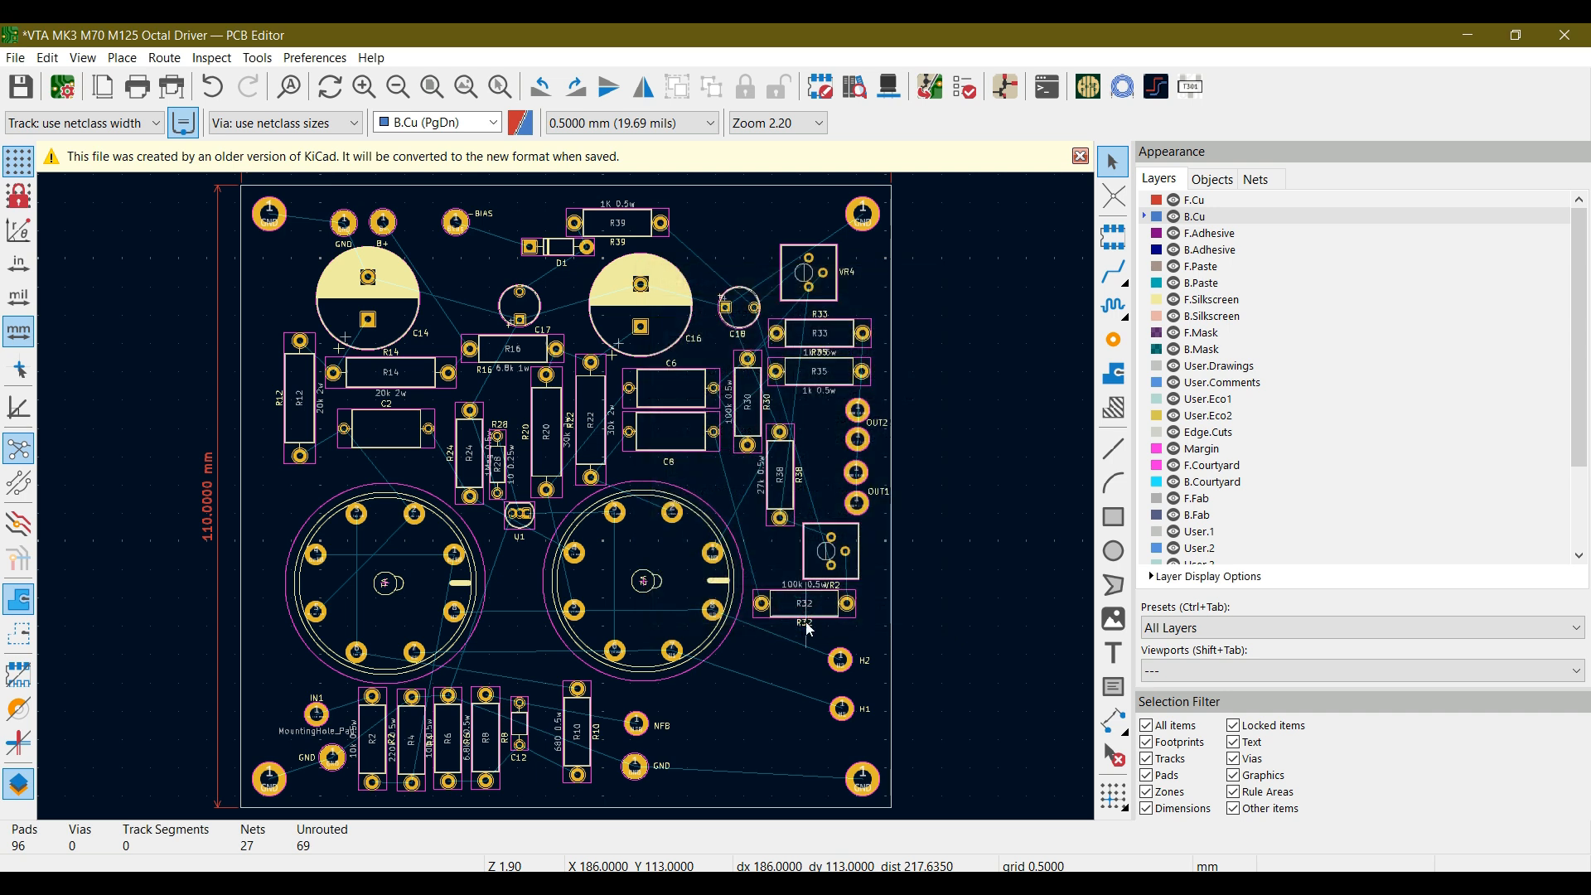
pyautogui.moveTo(529, 470)
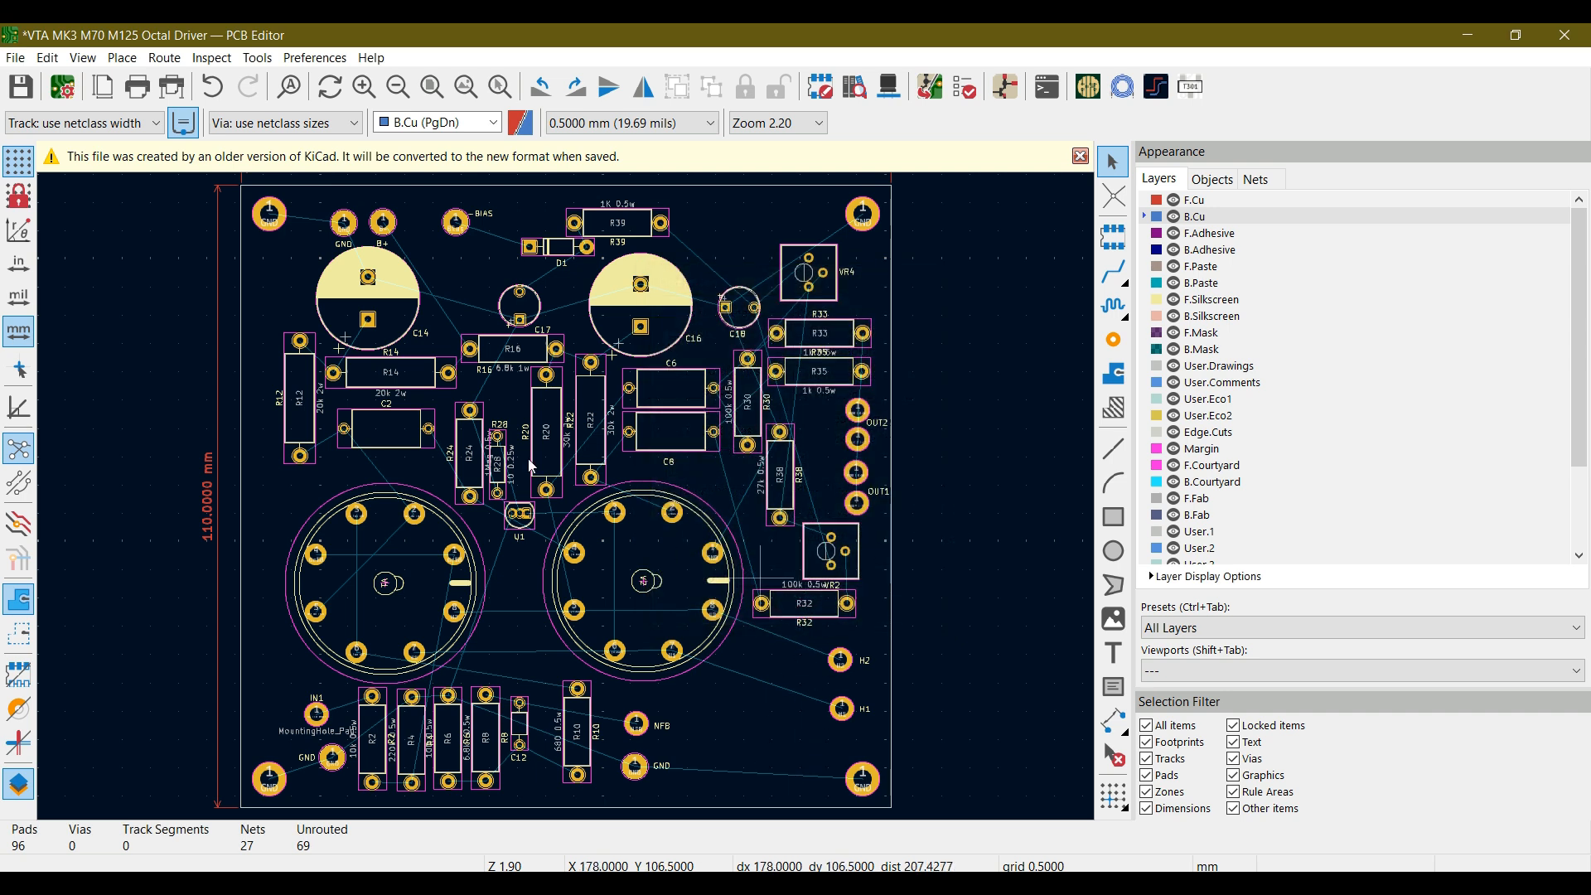
pyautogui.moveTo(264, 410)
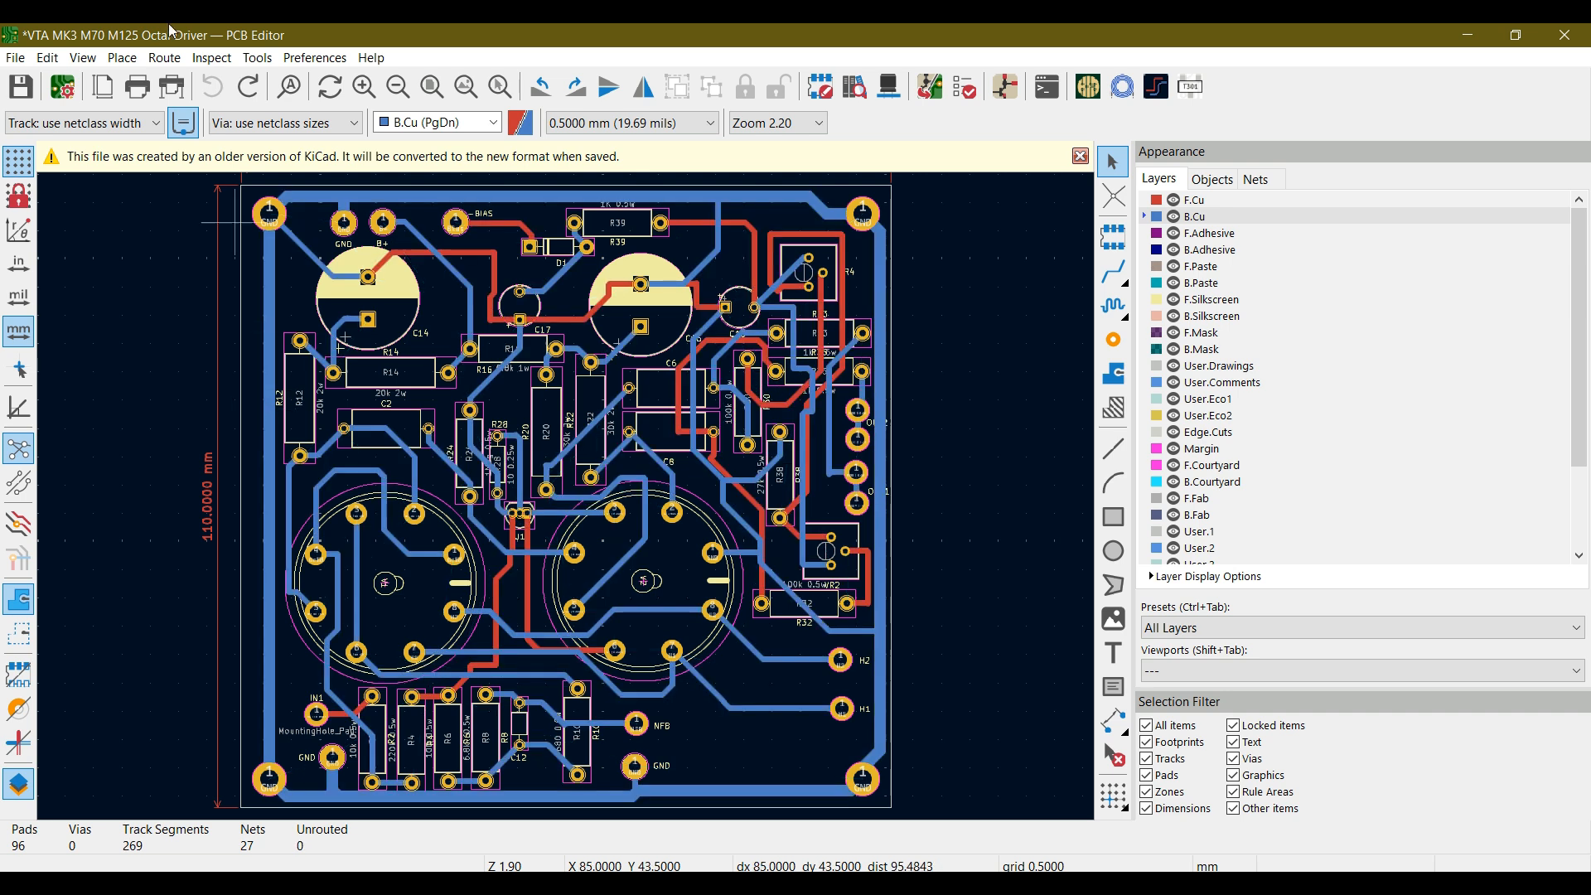
# - In Global Deletions, select Footprints including Locked footprints for removal
pyautogui.click(47, 58)
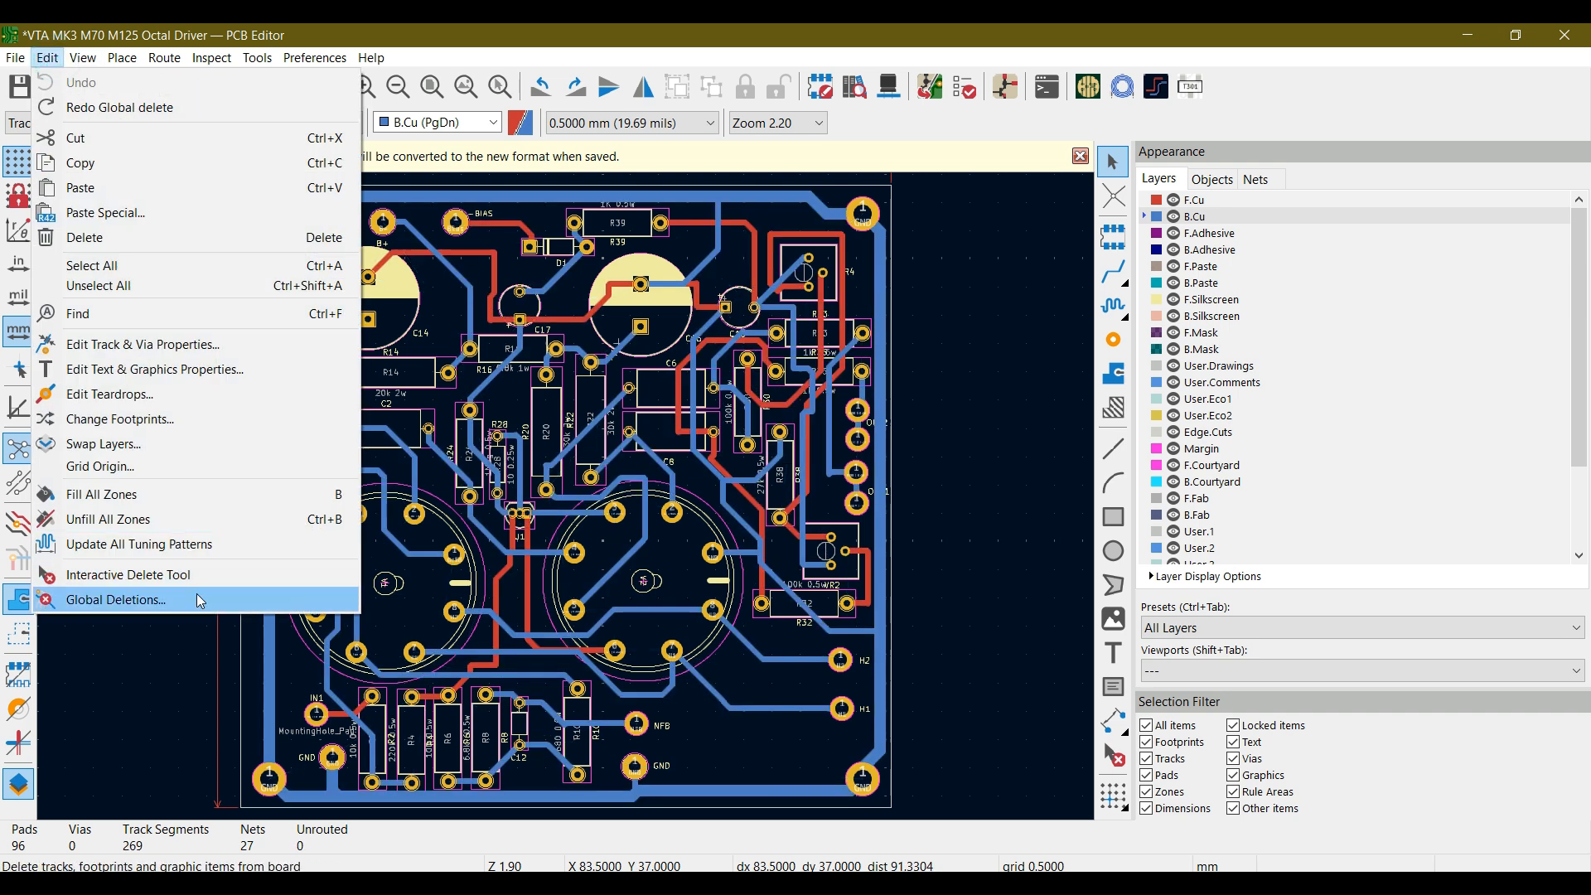
pyautogui.click(113, 598)
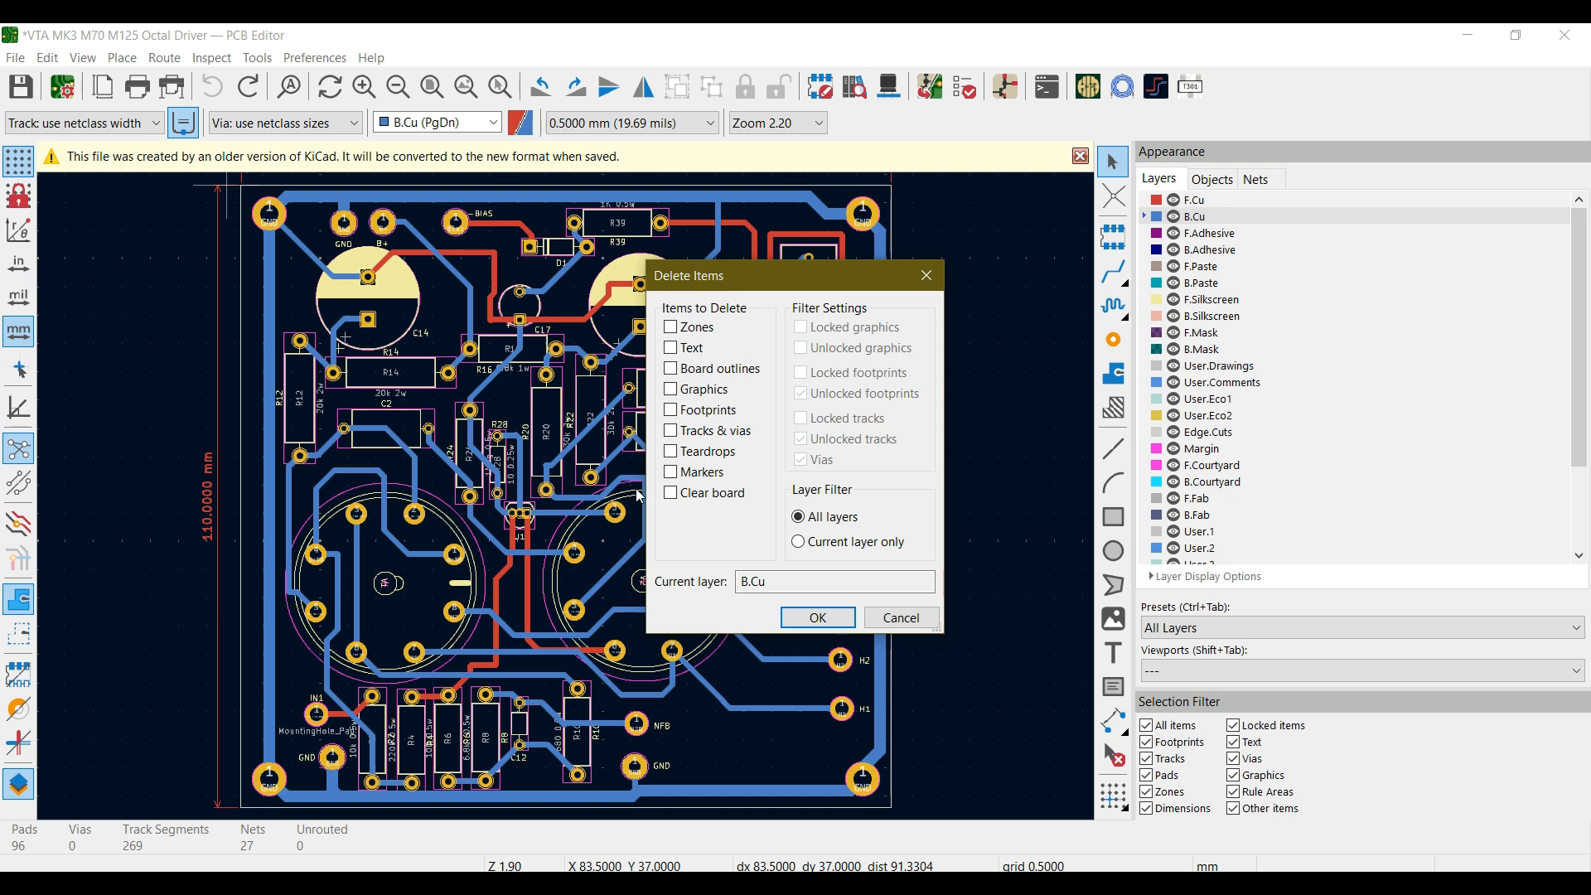
pyautogui.moveTo(670, 433)
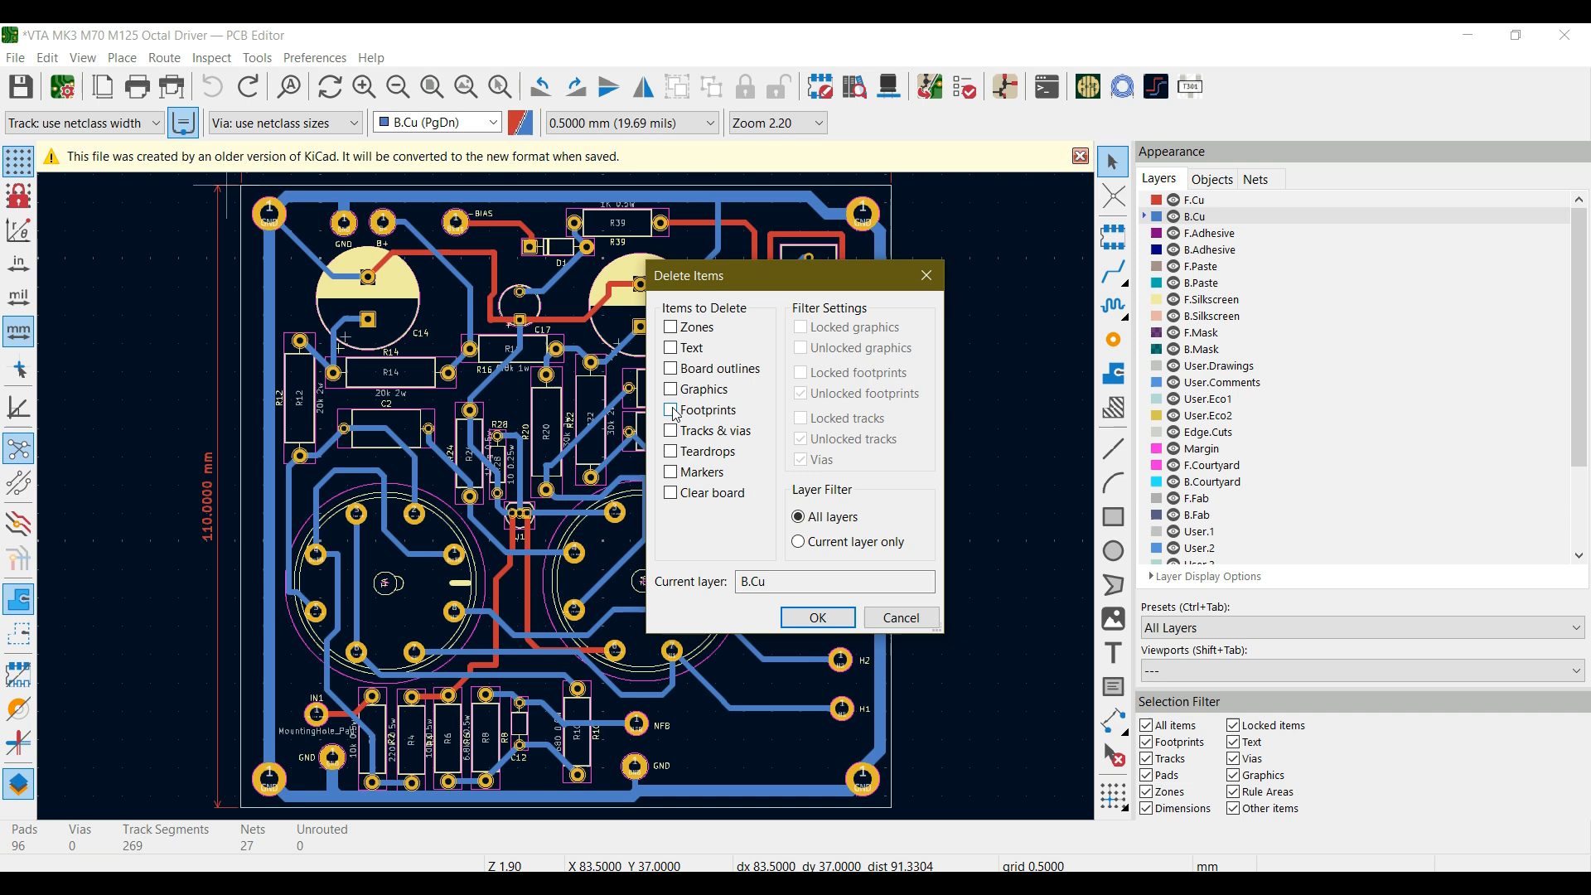
pyautogui.click(671, 410)
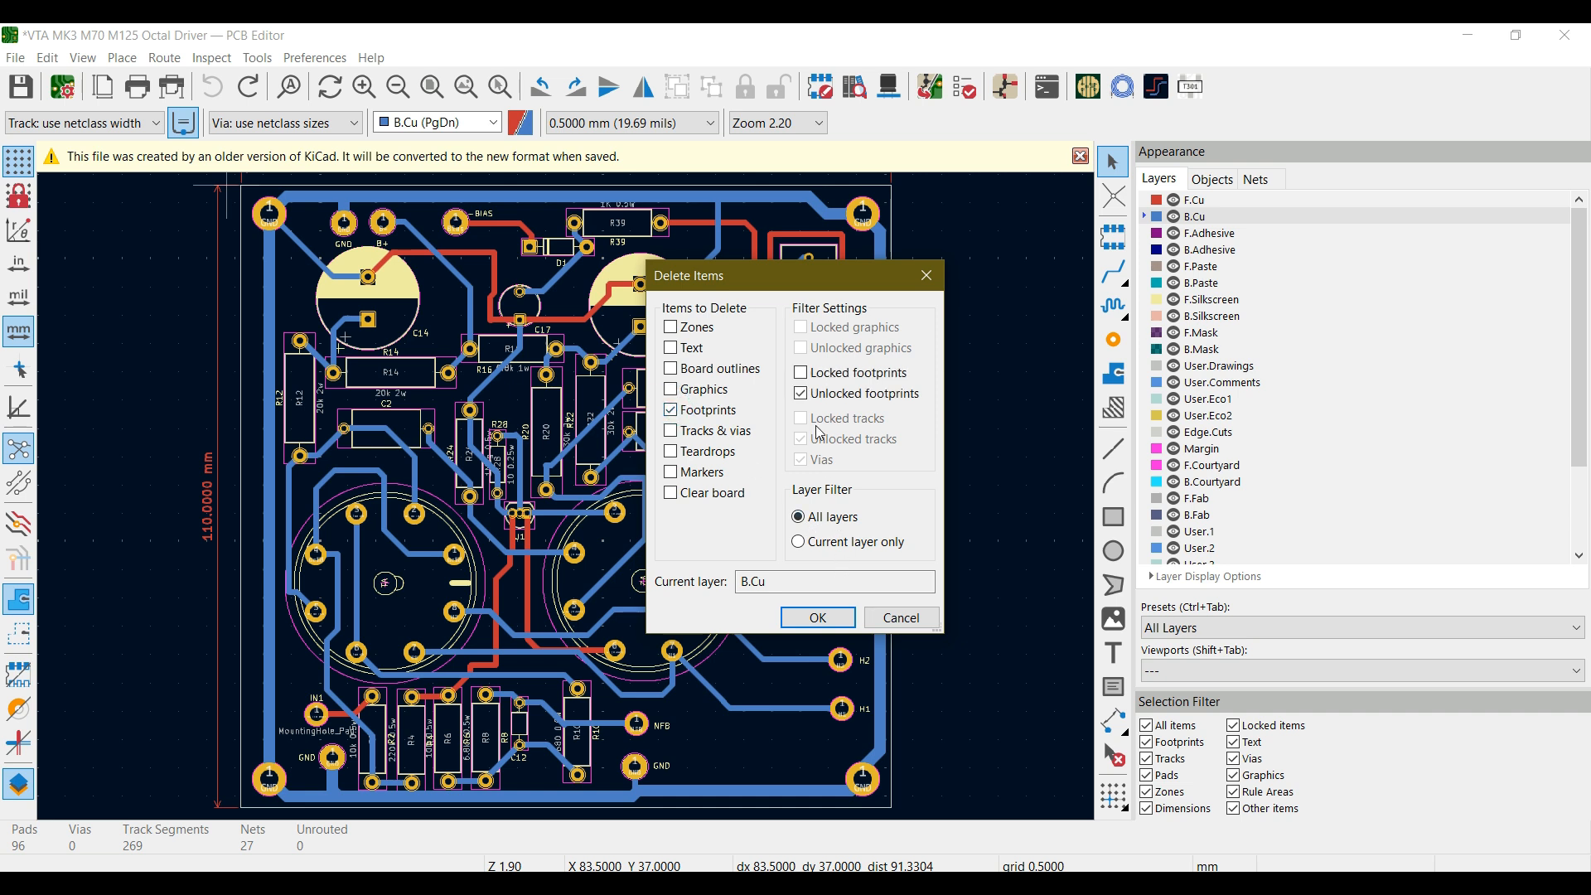
pyautogui.moveTo(801, 373)
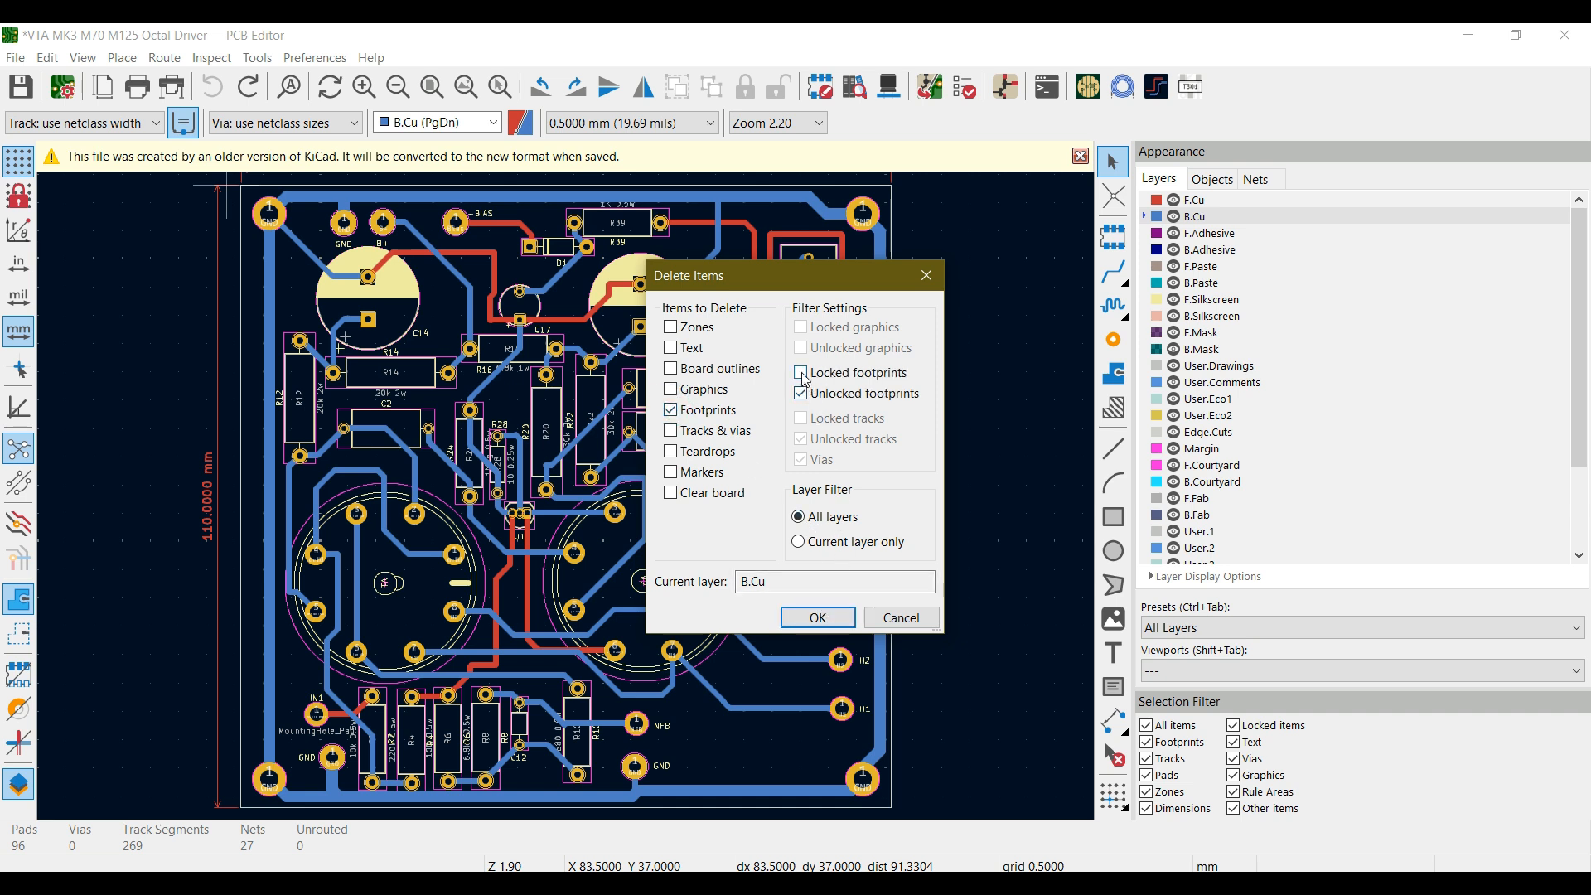
pyautogui.click(799, 372)
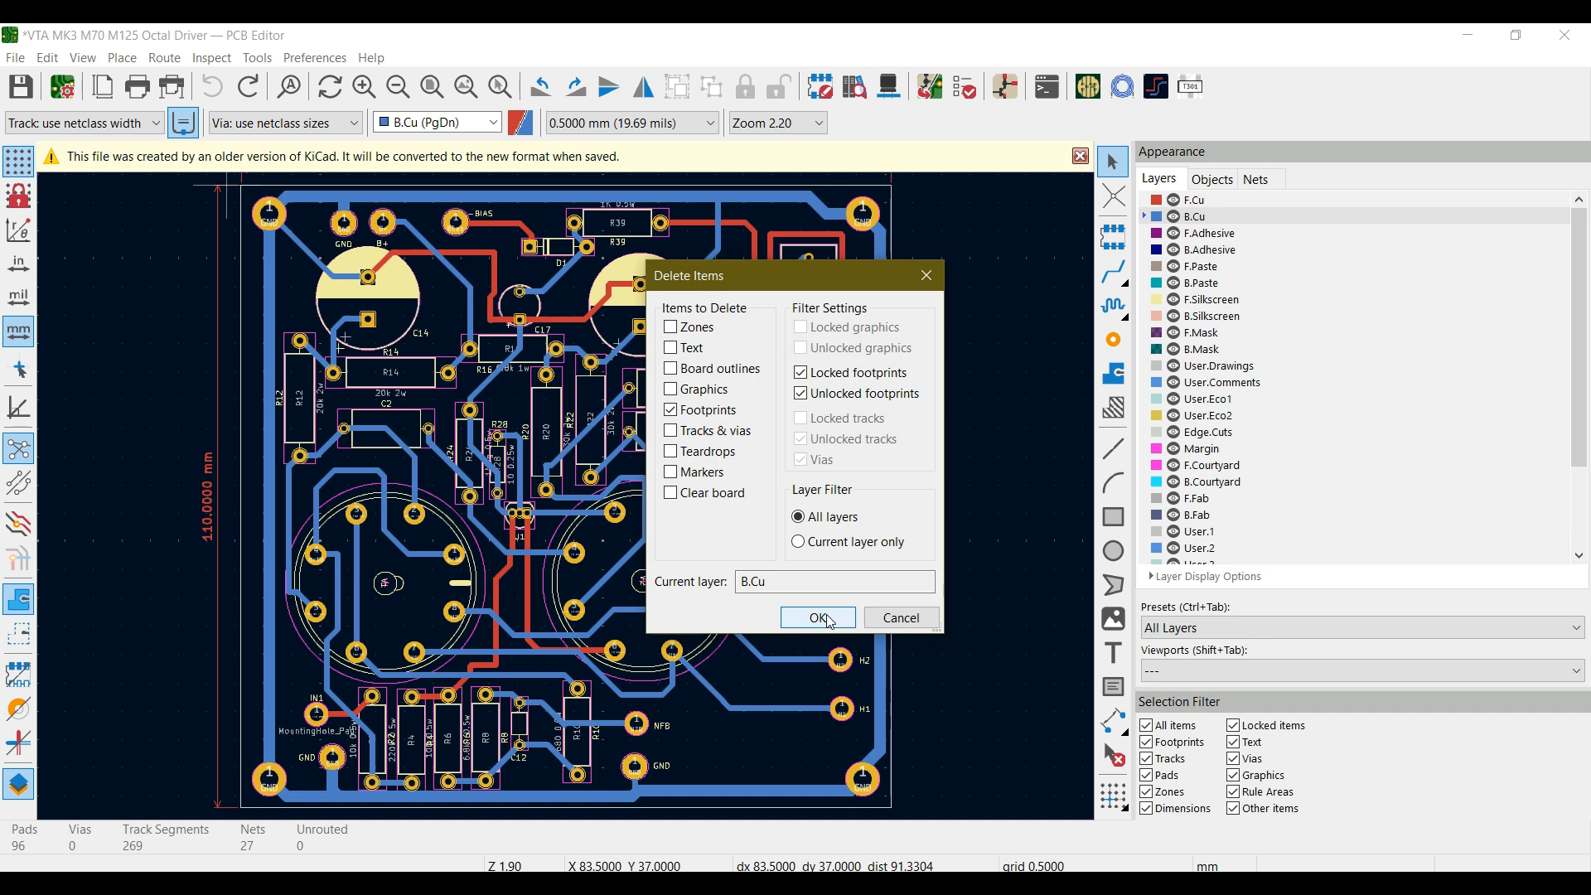
# - Confirm the deletion of every footprint from the board
pyautogui.click(817, 617)
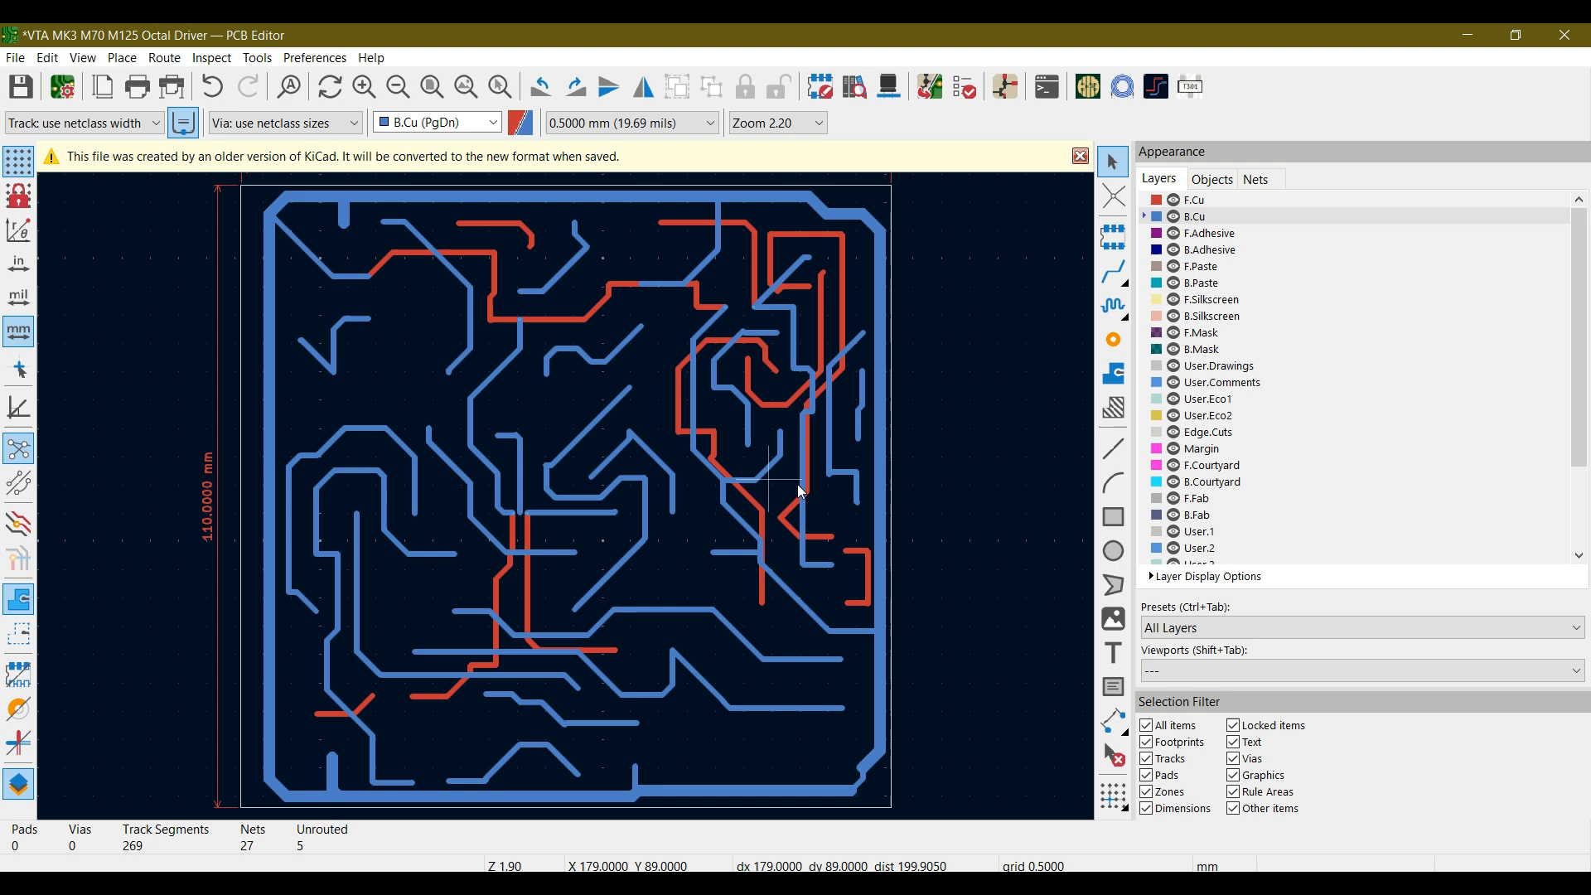
pyautogui.moveTo(847, 396)
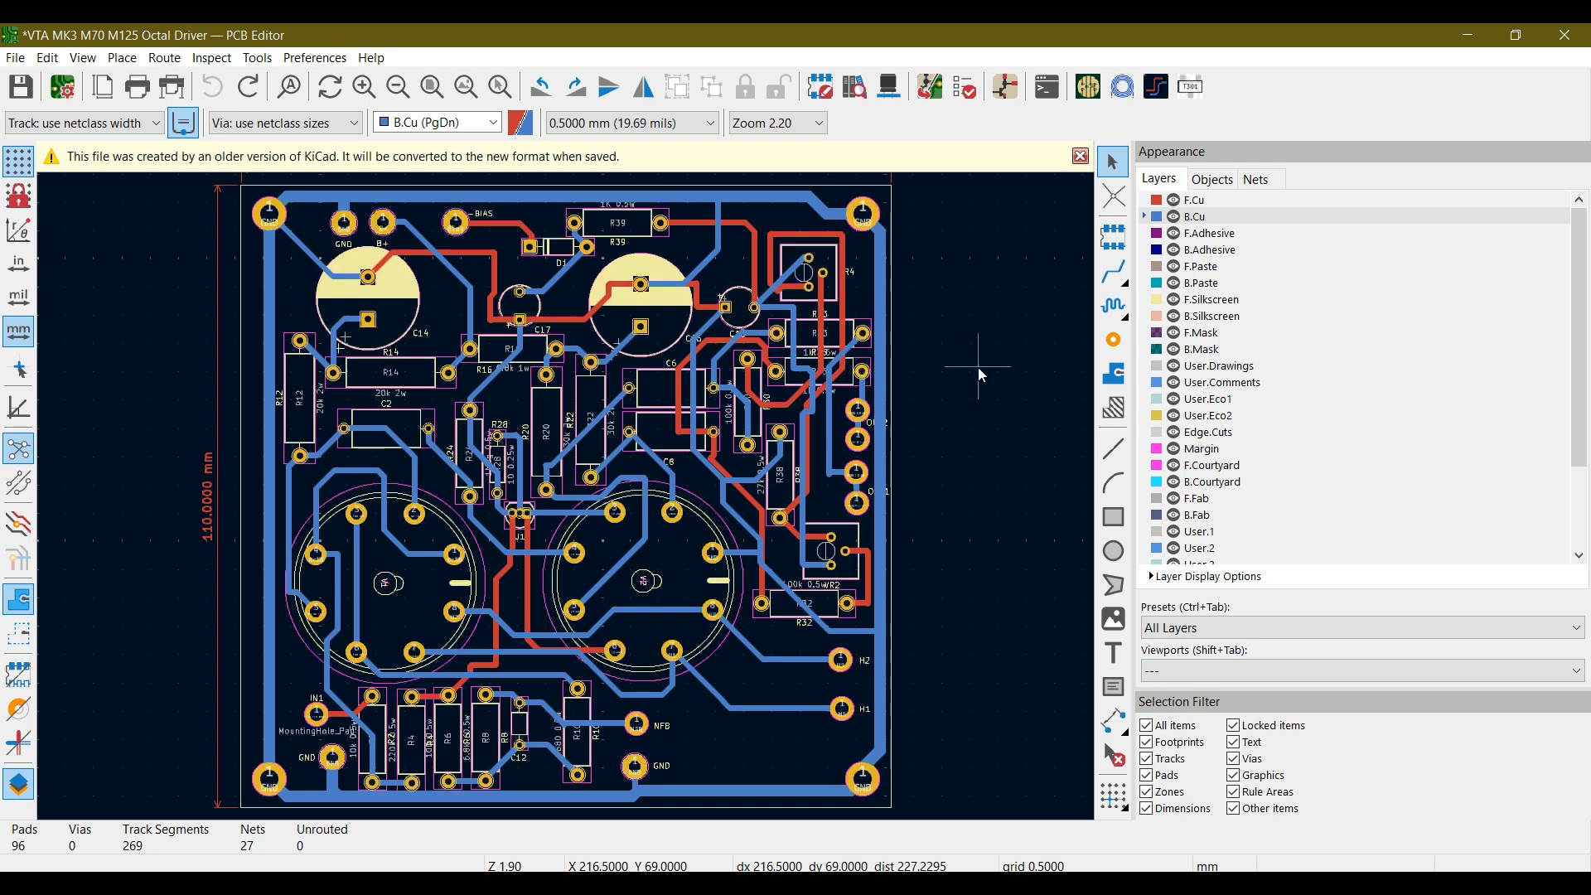
pyautogui.moveTo(803, 586)
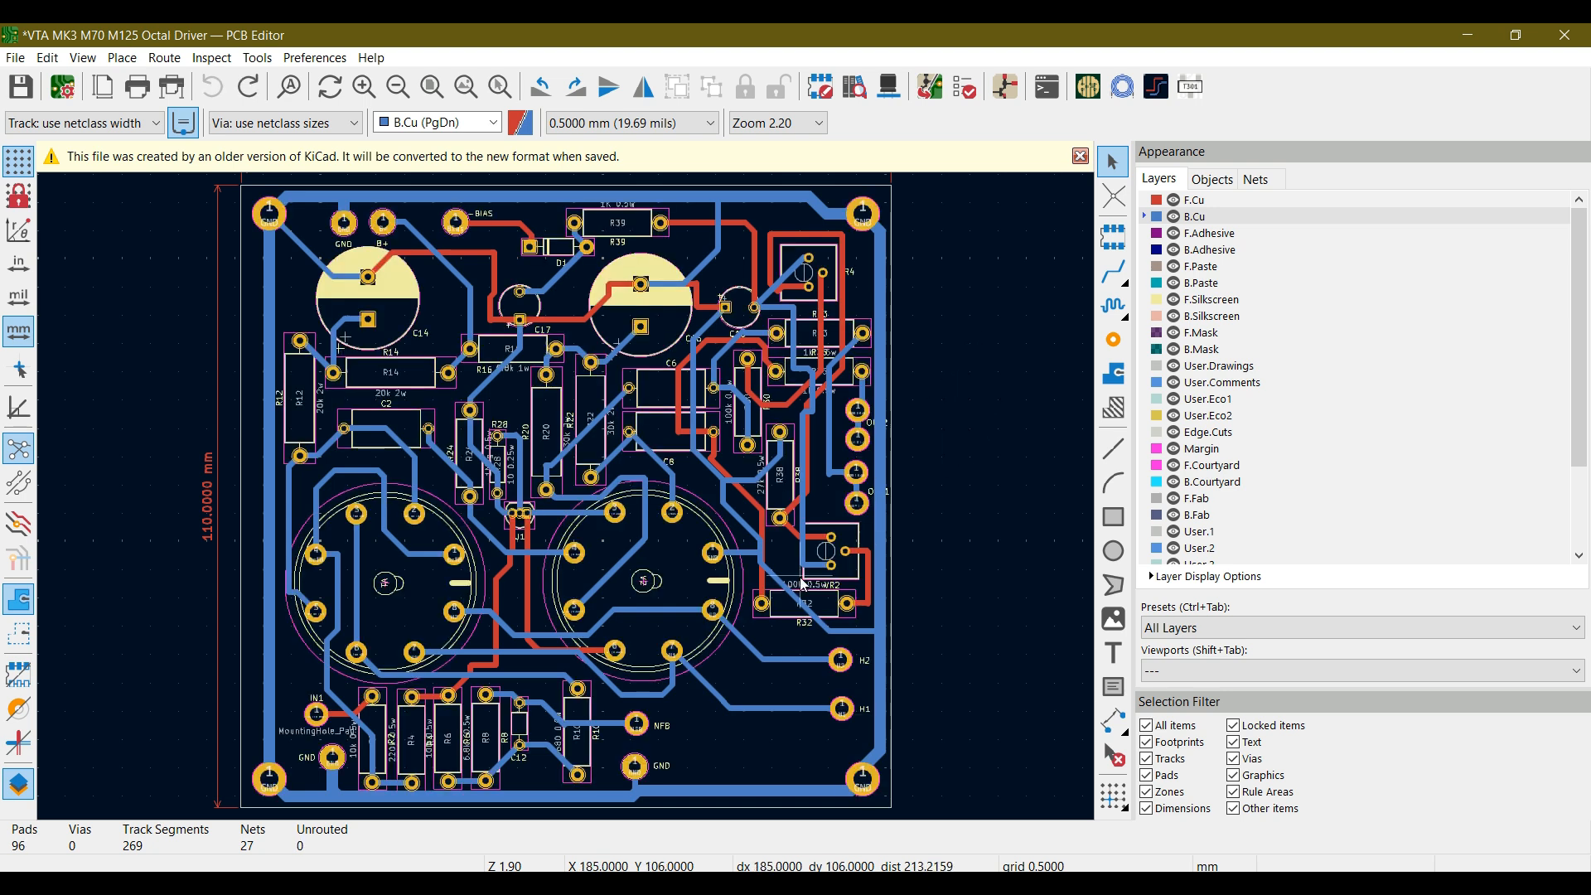
pyautogui.moveTo(436, 364)
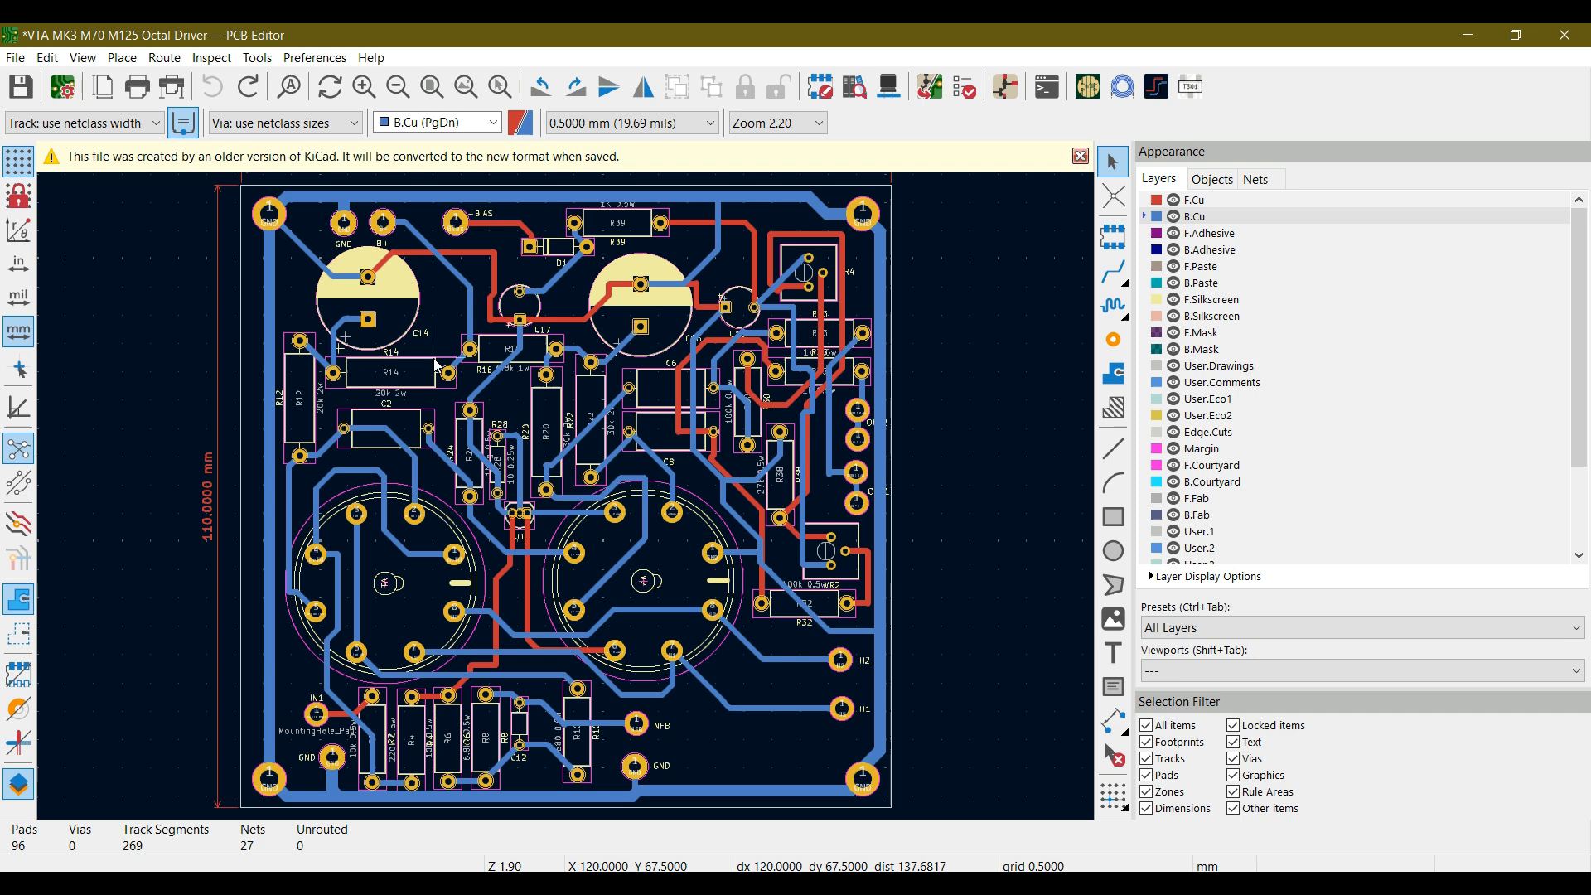
pyautogui.moveTo(188, 334)
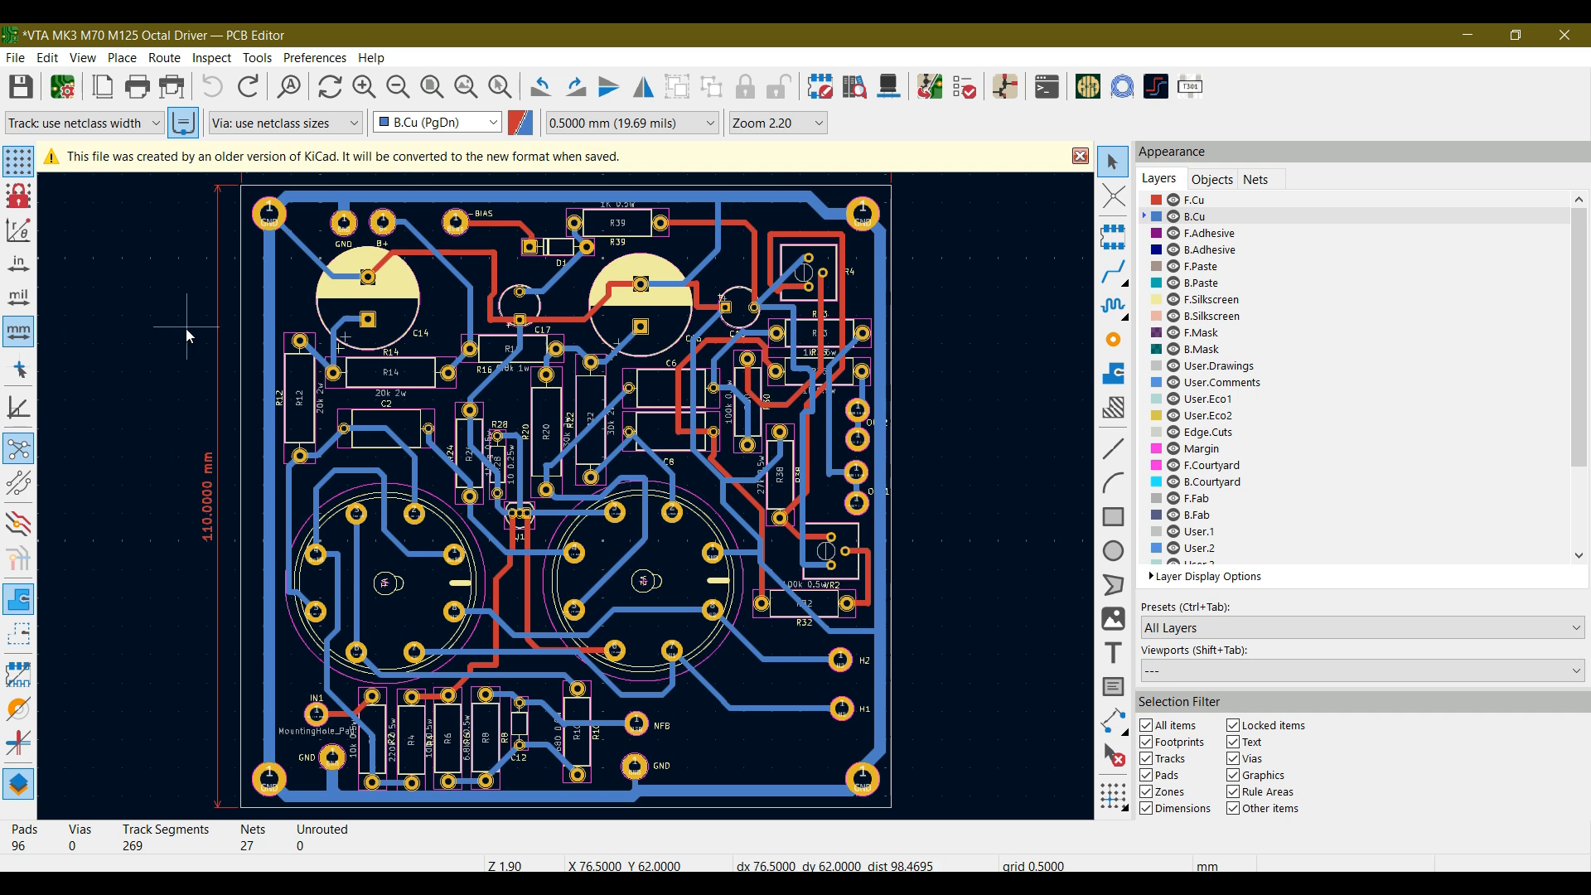